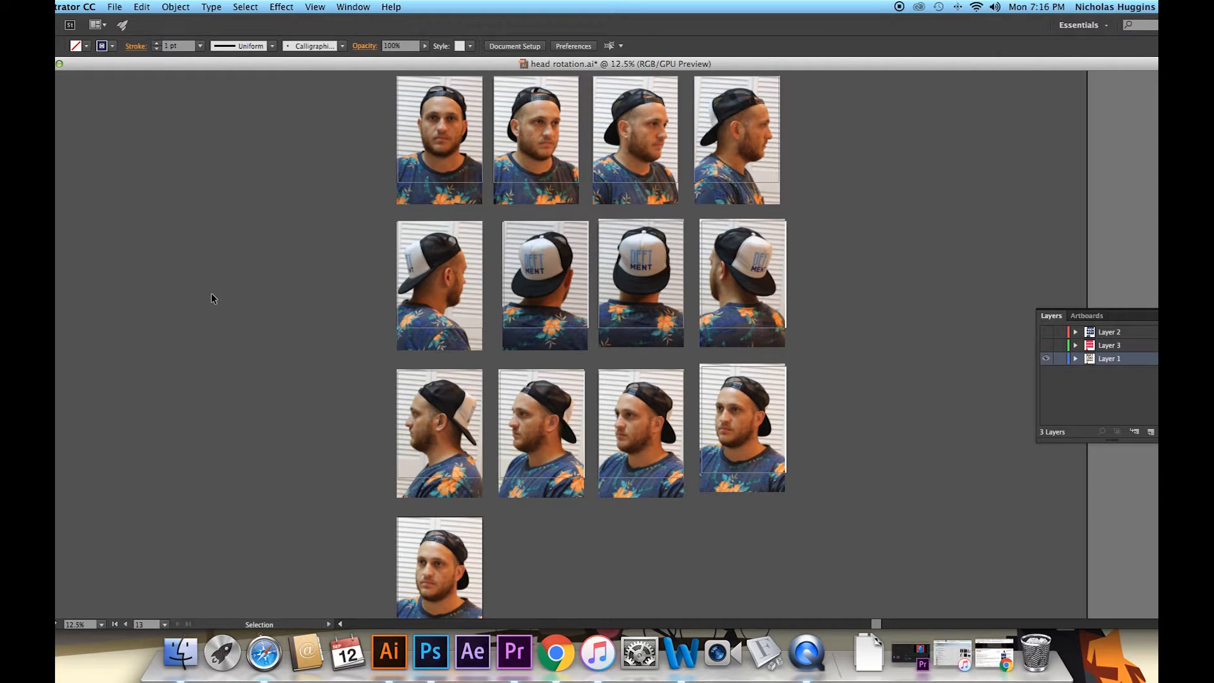
mouse_move(232, 280)
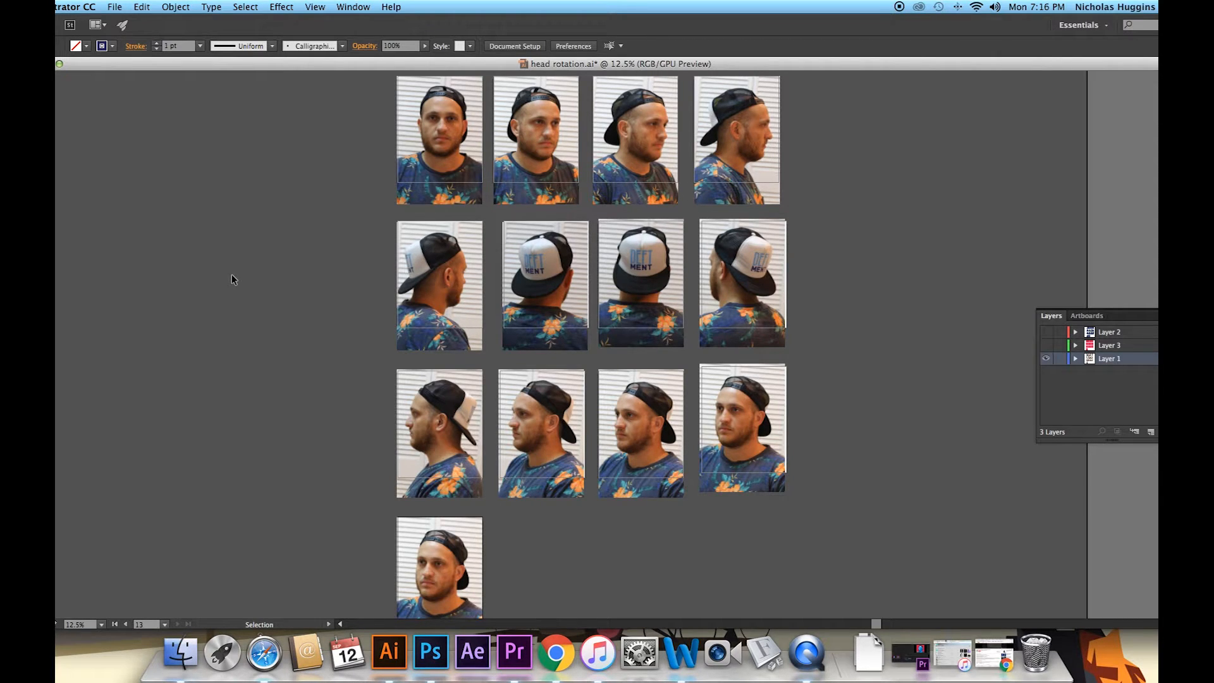
mouse_move(905, 286)
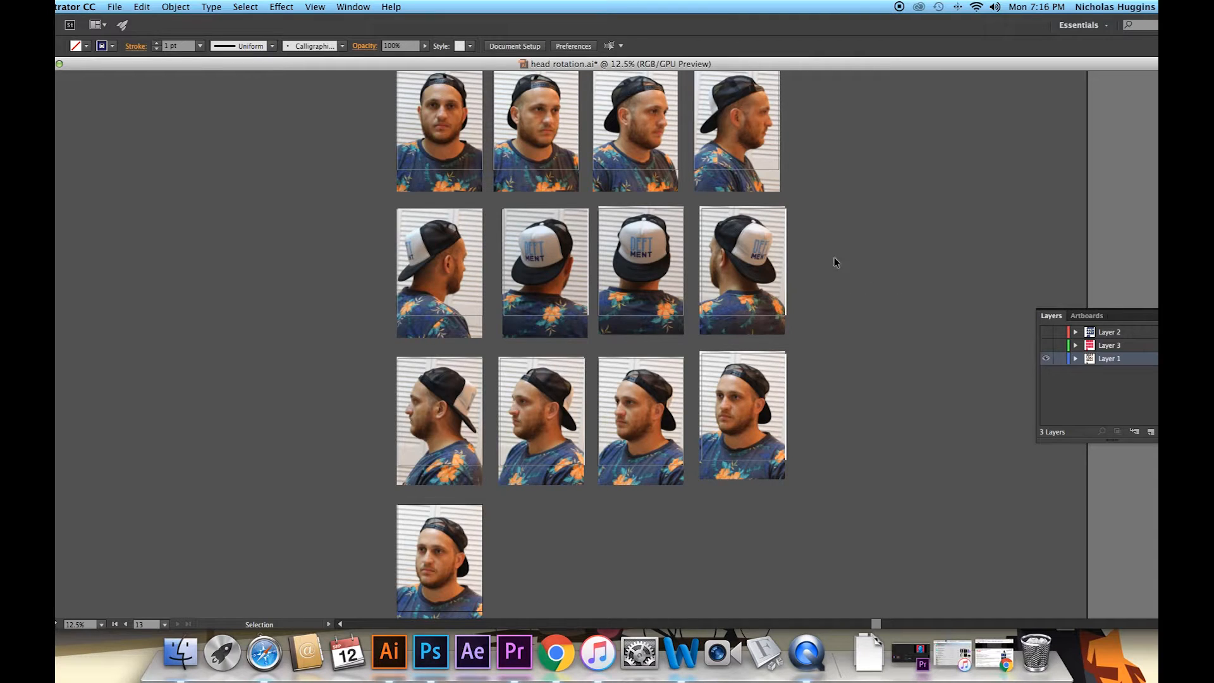
mouse_move(955, 355)
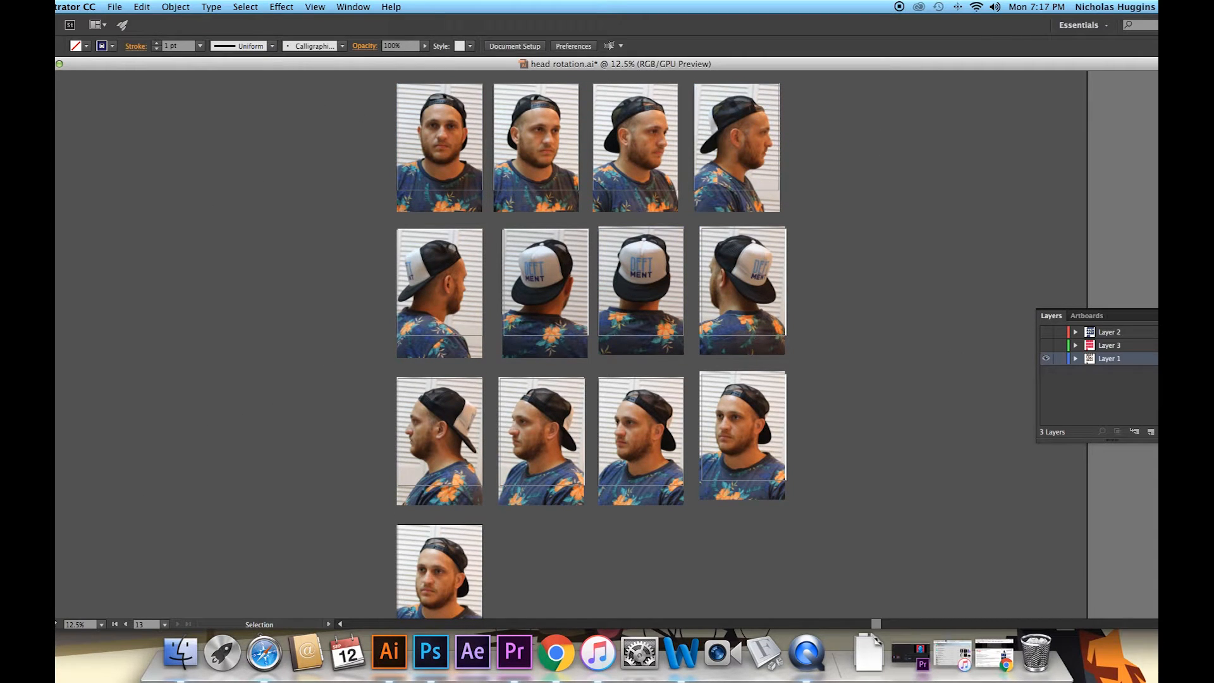
mouse_move(186, 275)
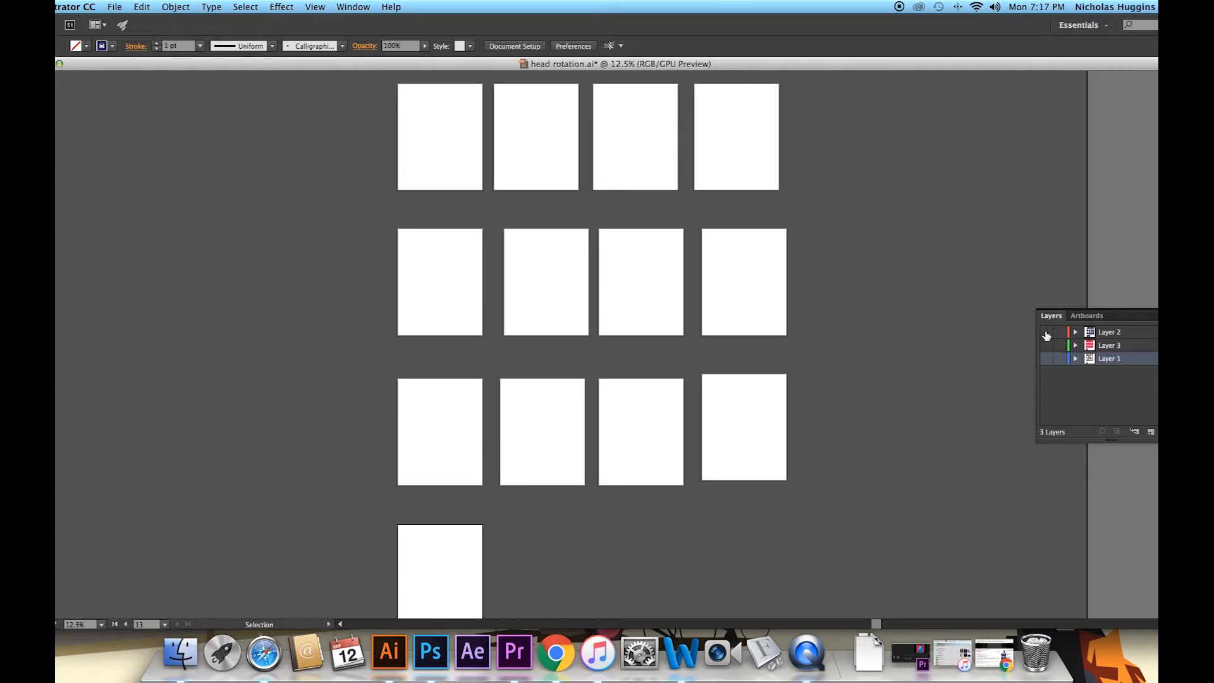
Show the Layer 2 and Layer 3 portrait layers and zoom in to 16.67%.
left_click(1046, 332)
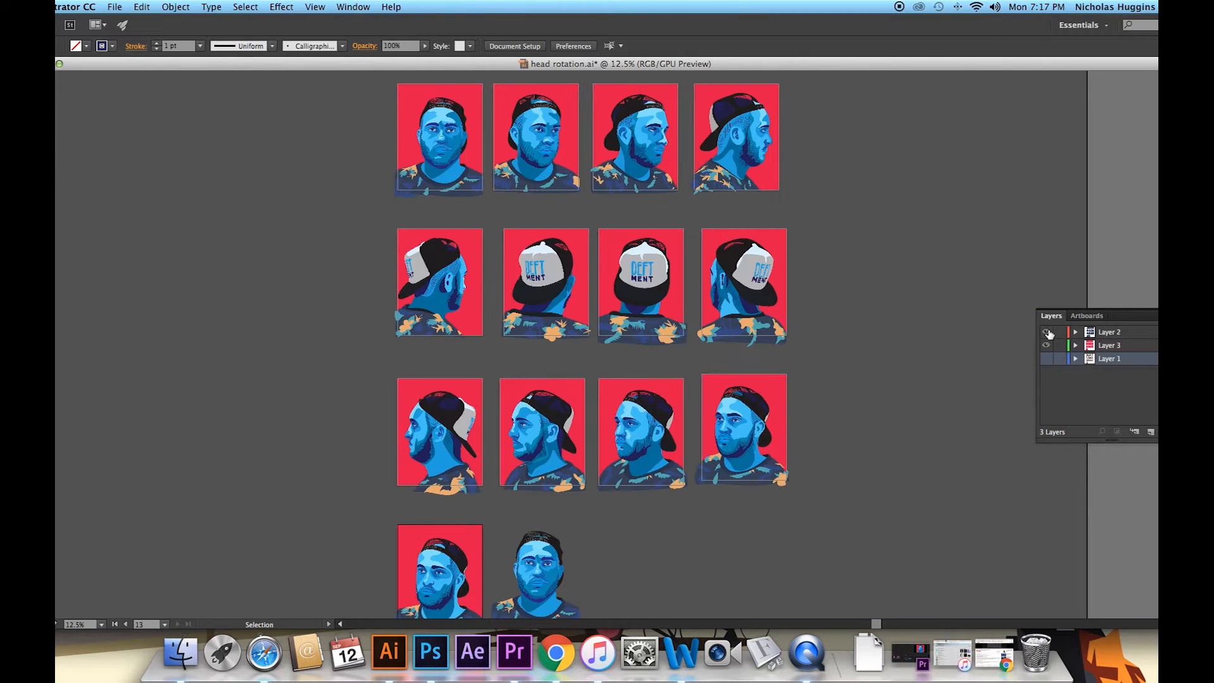
left_click(1046, 332)
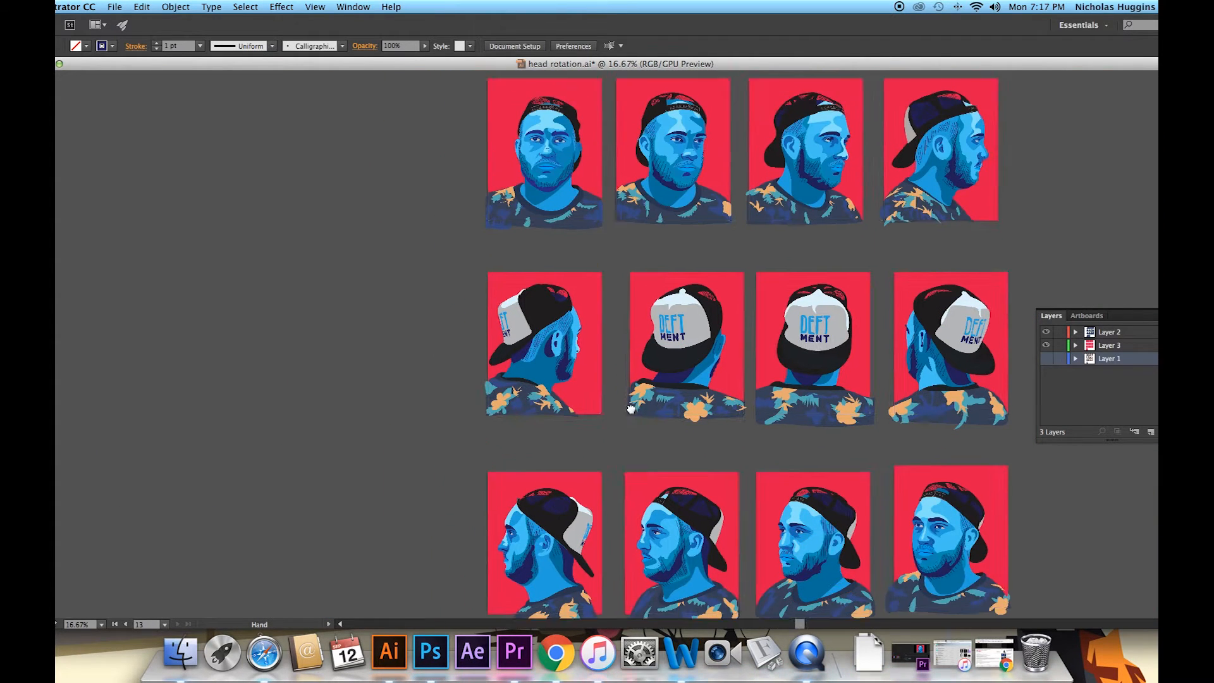
scroll("down", 3)
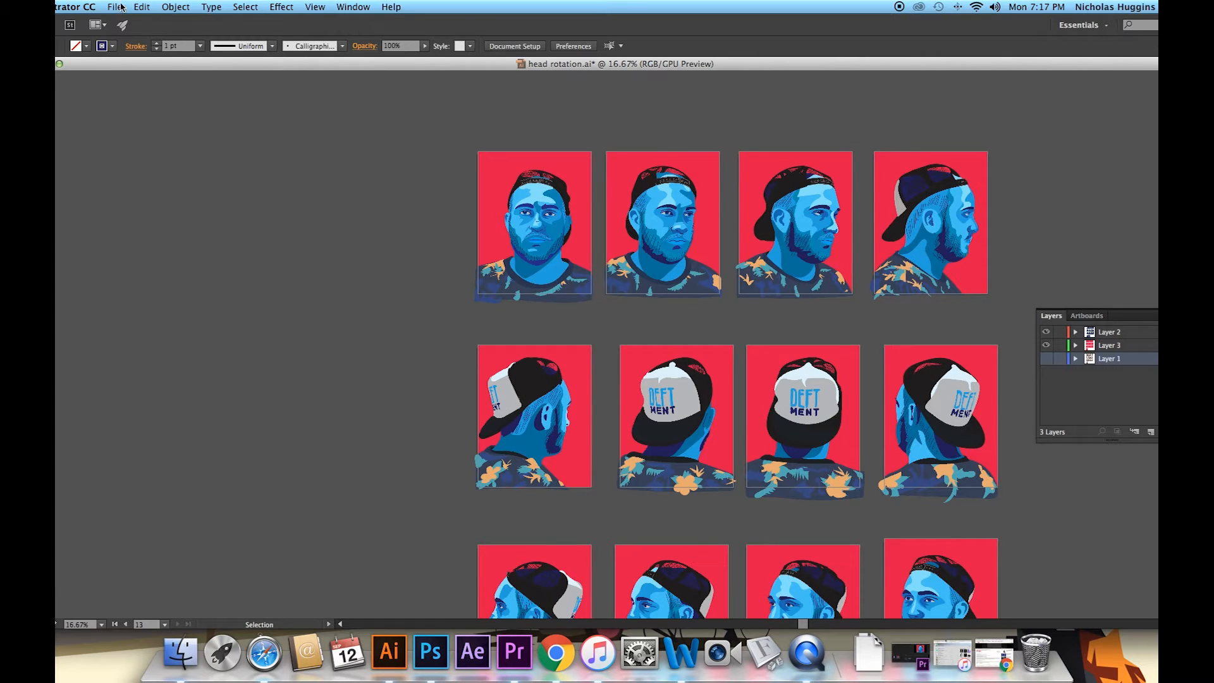
Export all thirteen artboards as separate JPEGs, head rotation-01 to -13.
left_click(114, 6)
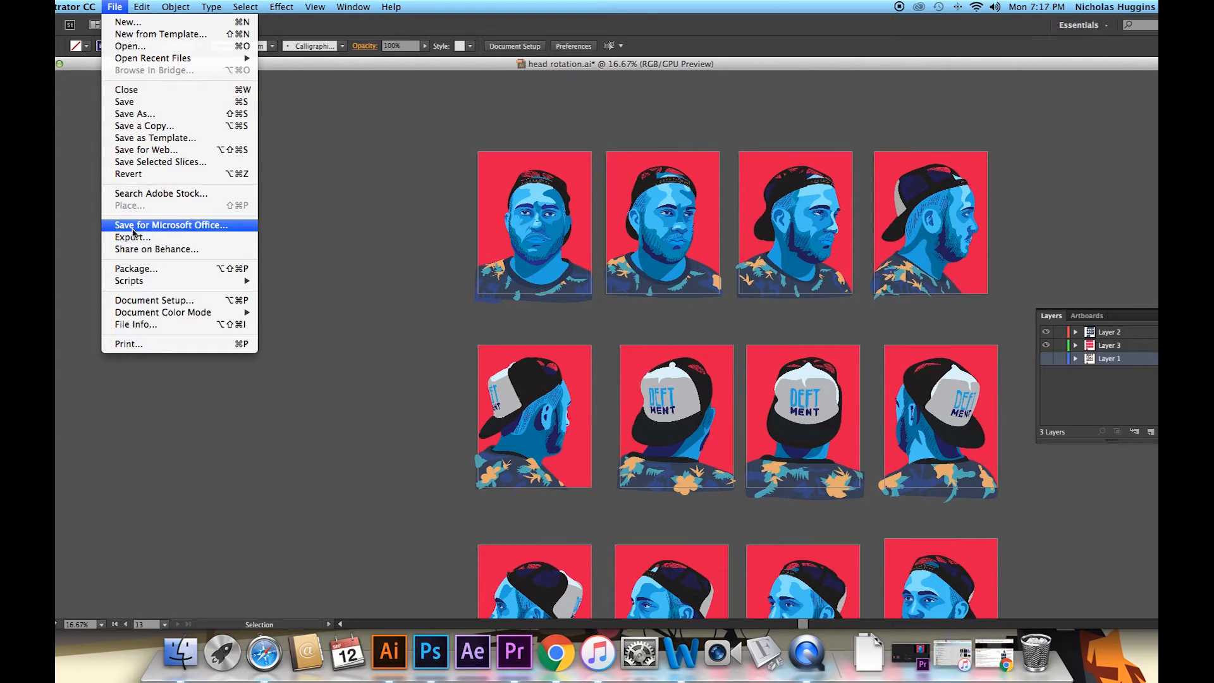
mouse_move(132, 237)
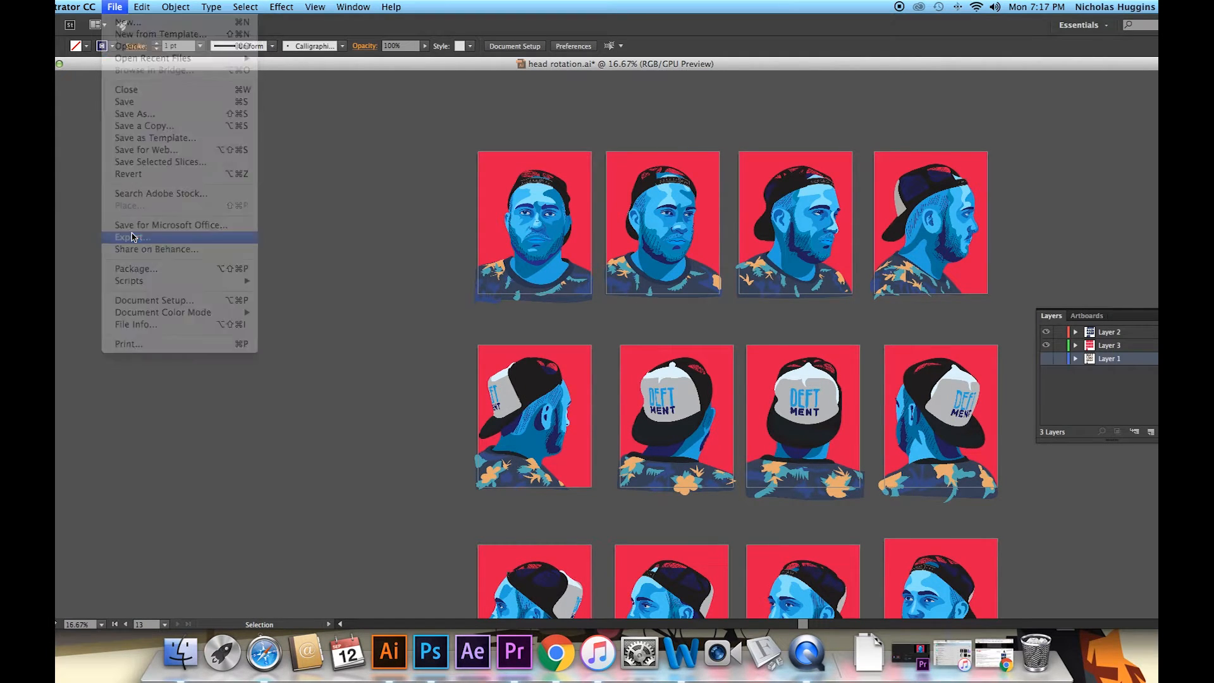
left_click(131, 237)
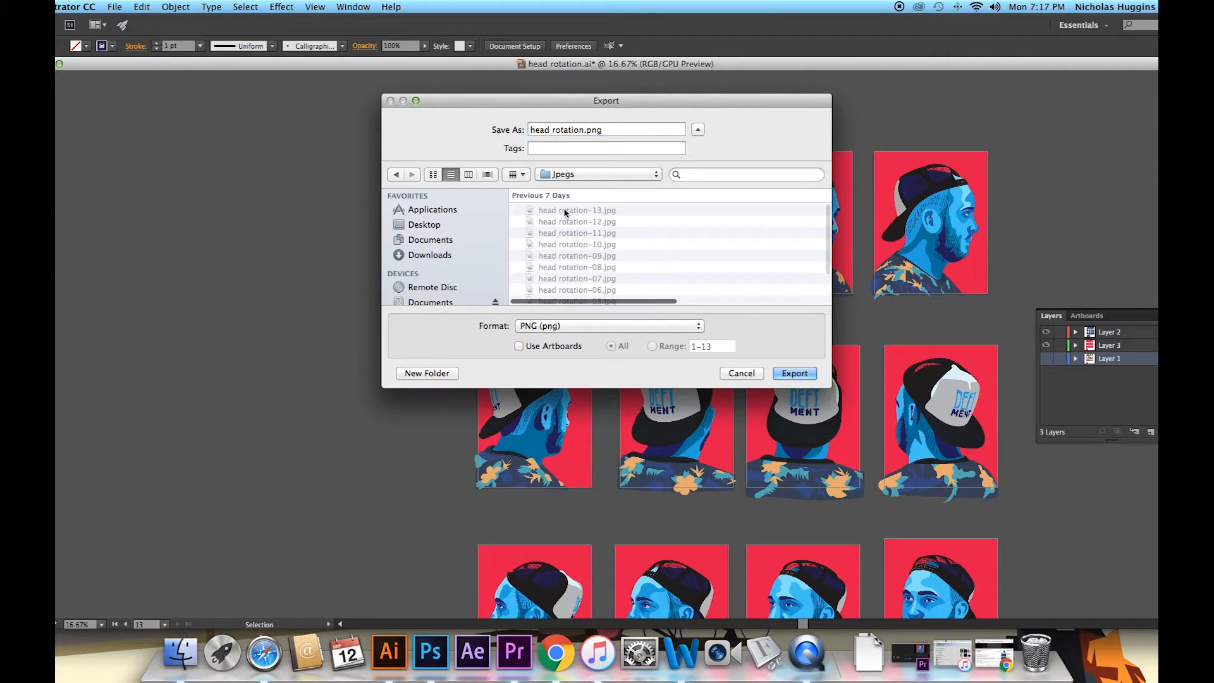
left_click(610, 325)
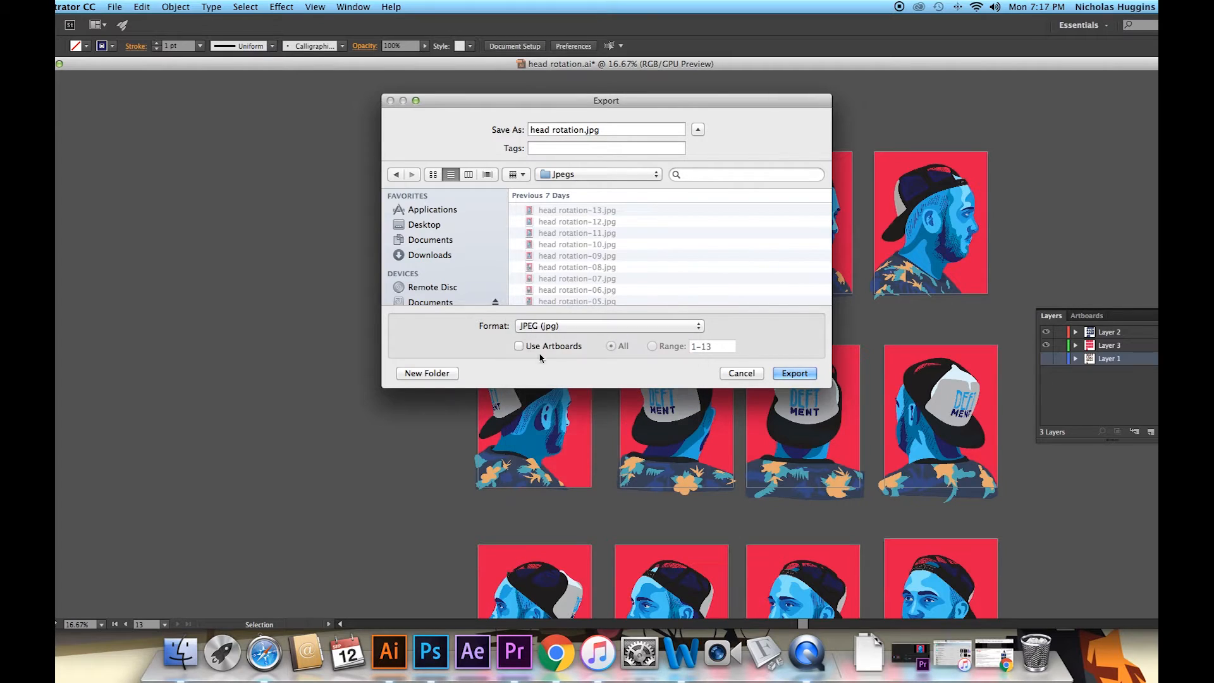
left_click(519, 346)
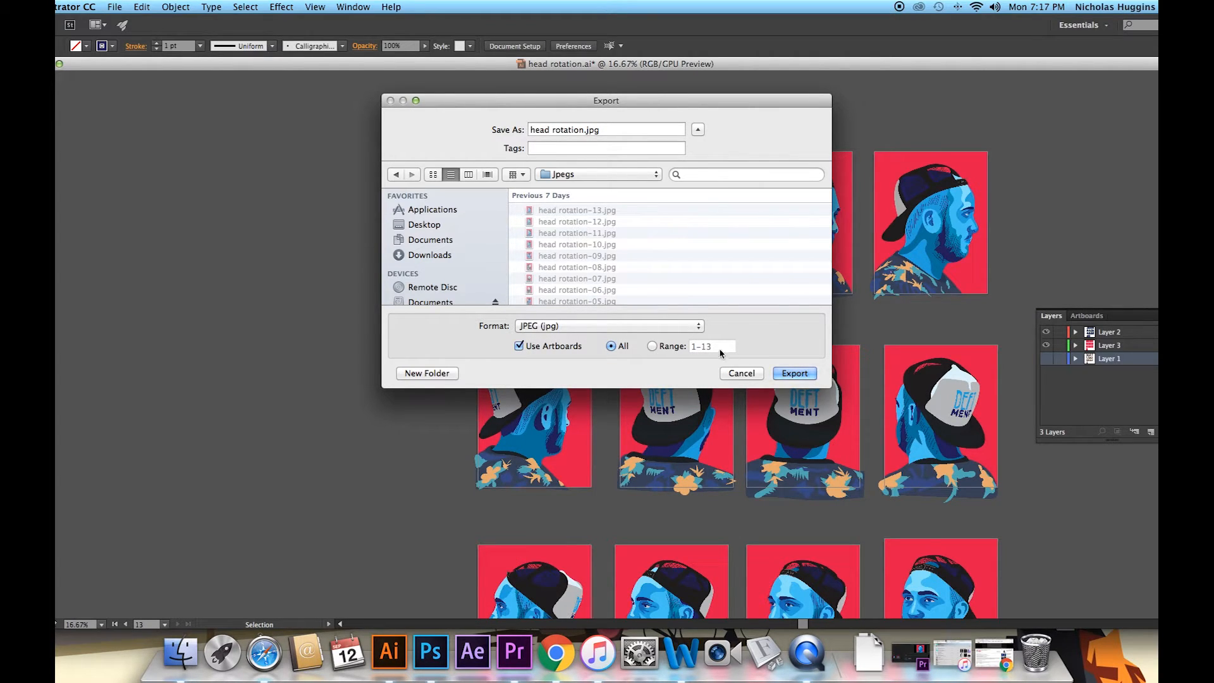
mouse_move(746, 369)
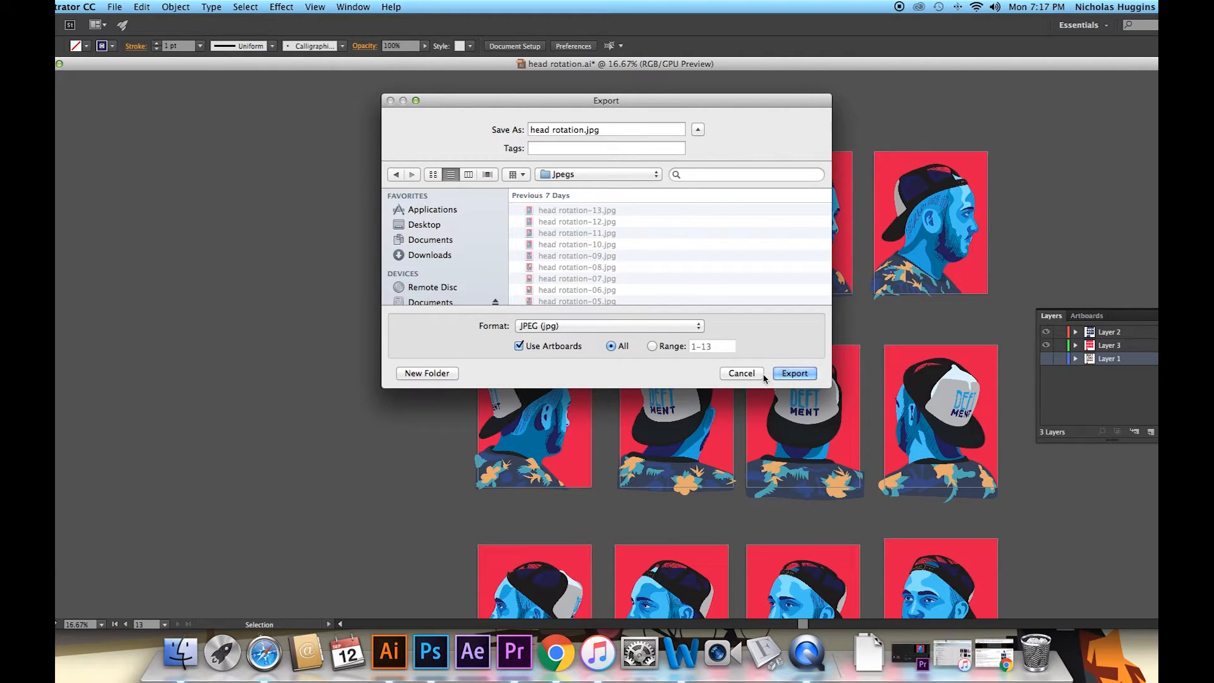
left_click(794, 373)
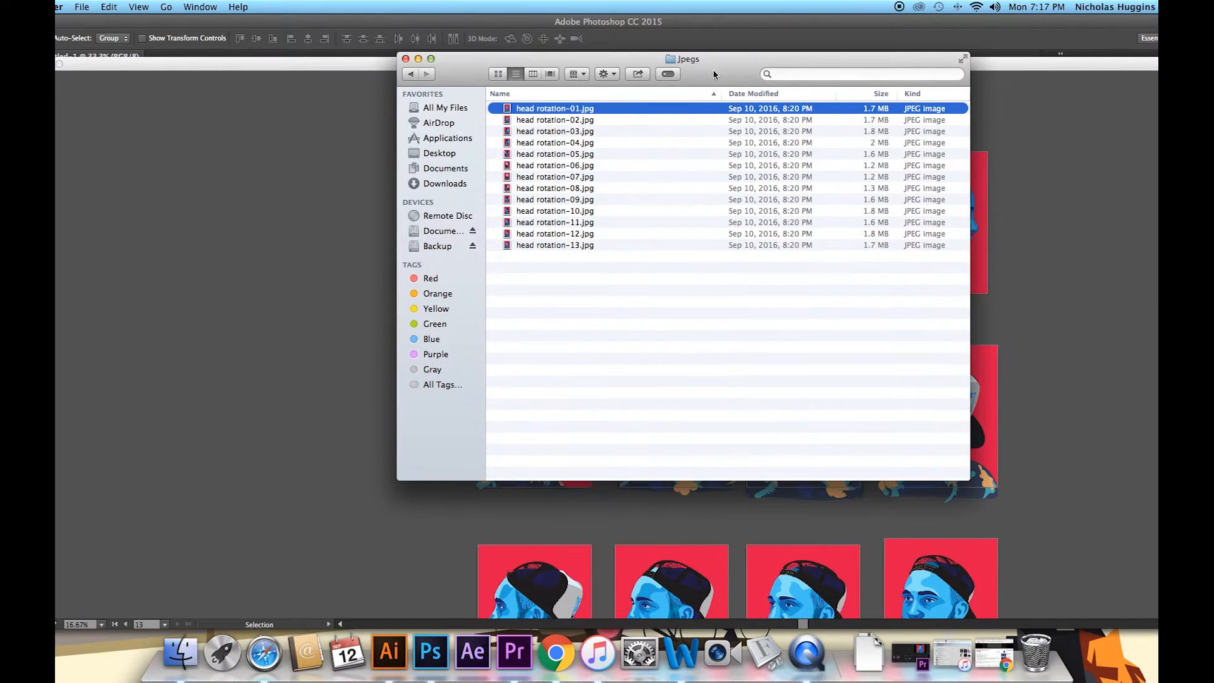
Close the Finder window and create a 1080 × 1350 px, 72 ppi document.
left_click(404, 58)
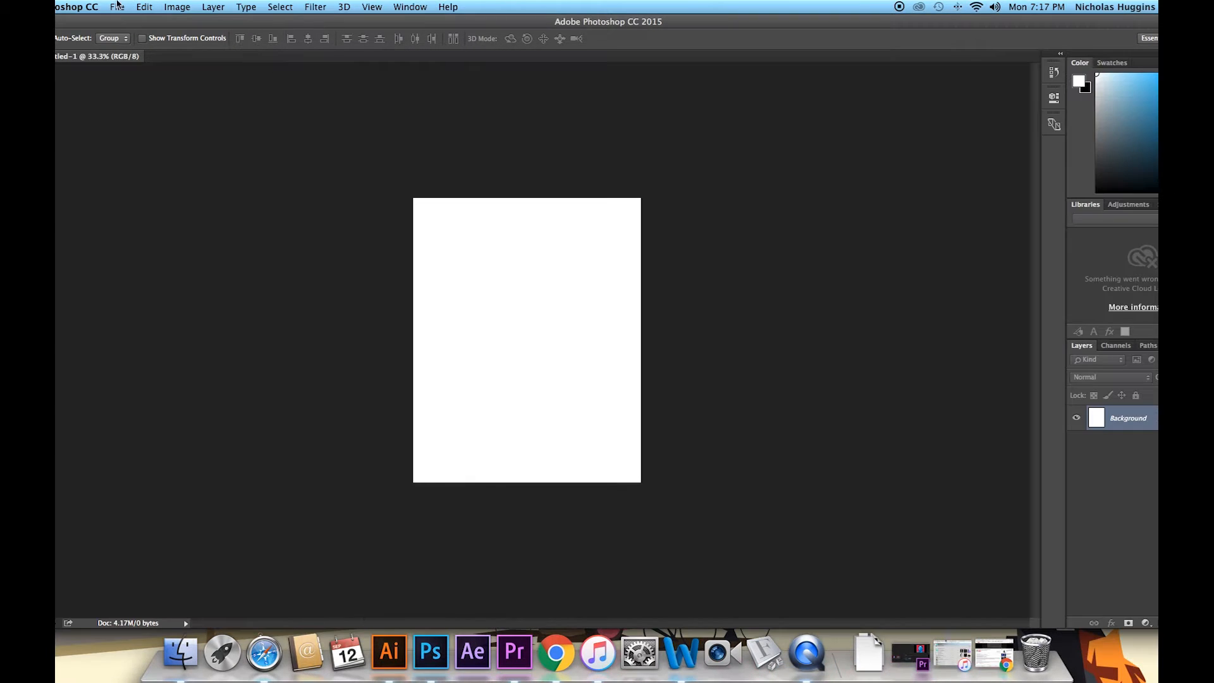
left_click(116, 7)
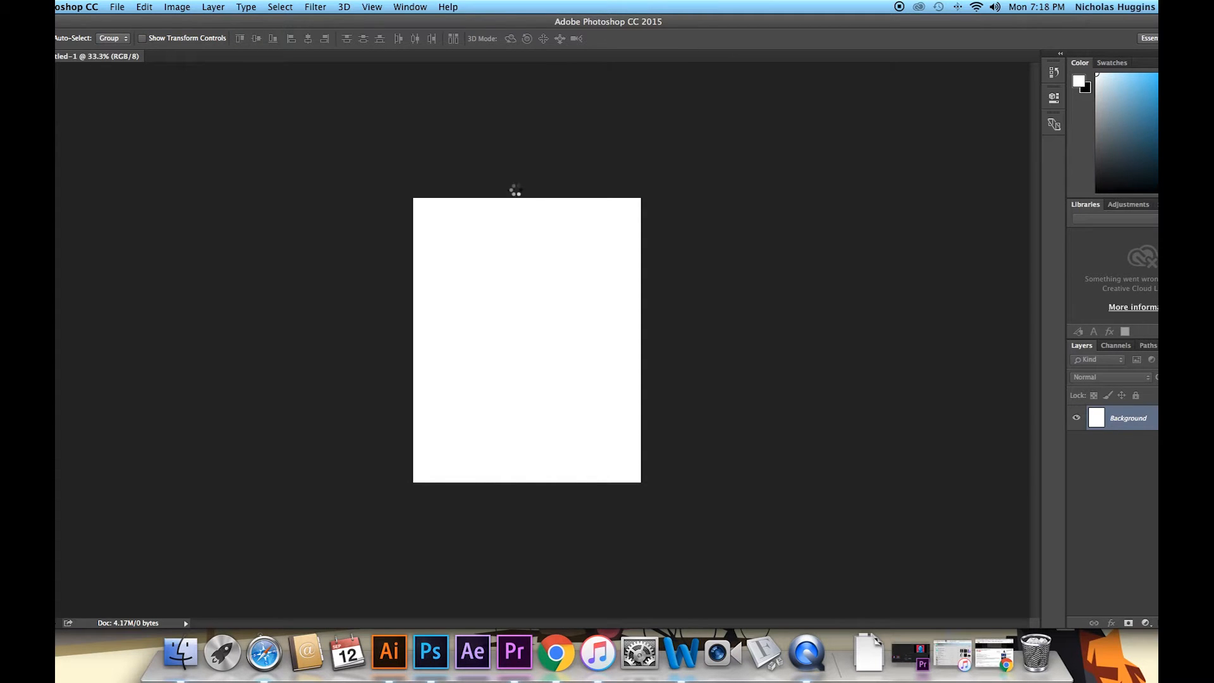
left_click(117, 6)
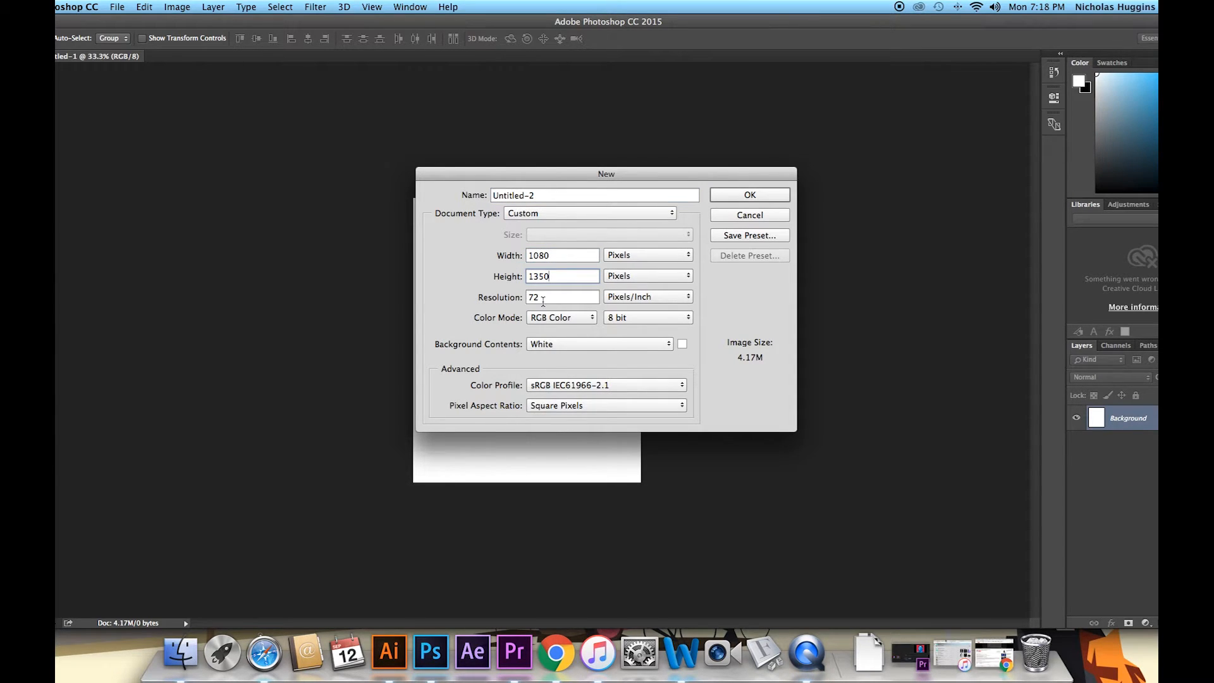
triple_click(563, 297)
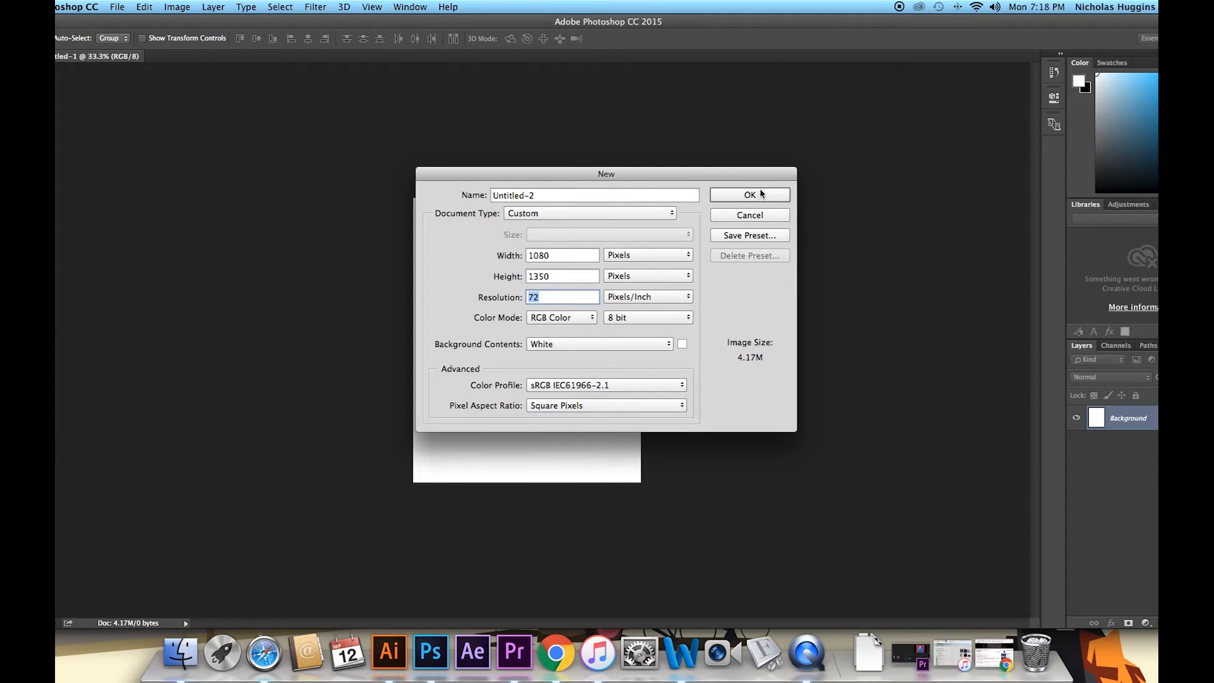
mouse_move(749, 194)
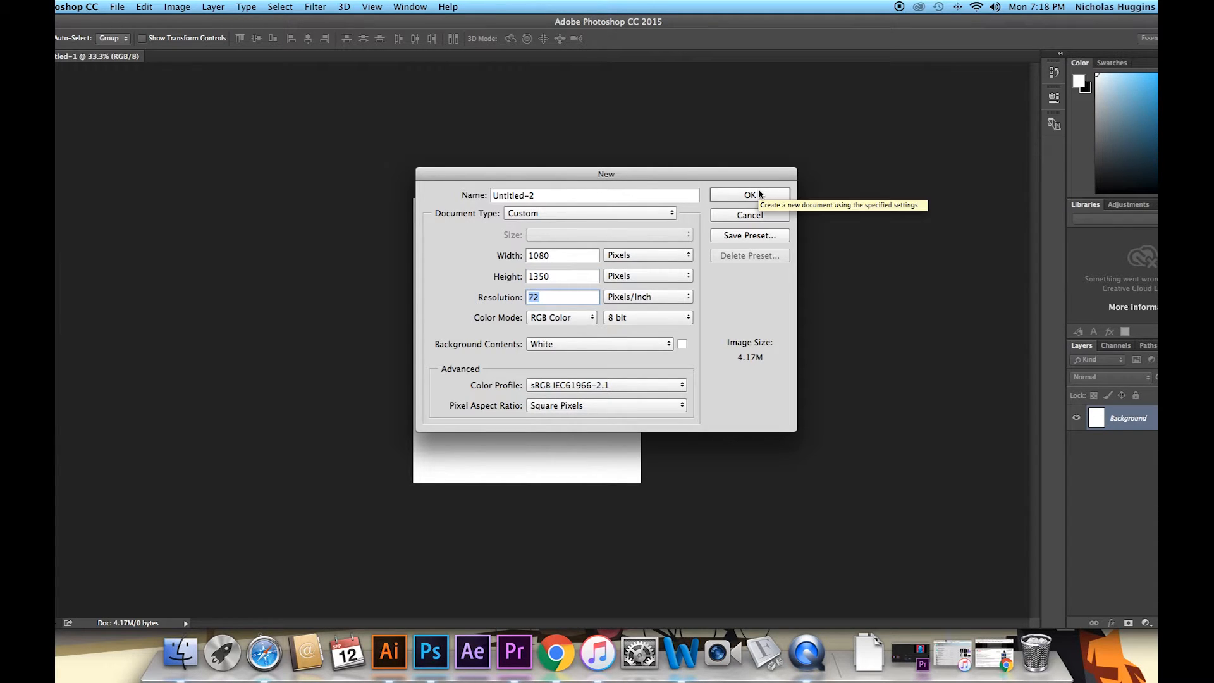
left_click(749, 194)
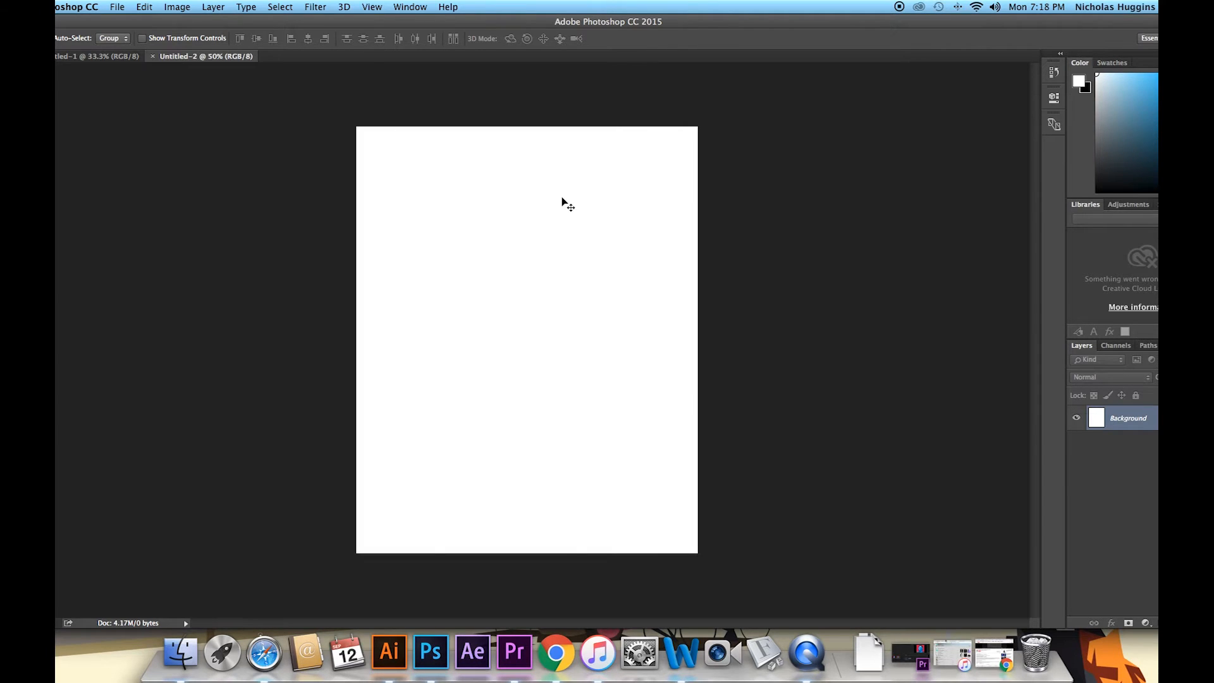
mouse_move(648, 289)
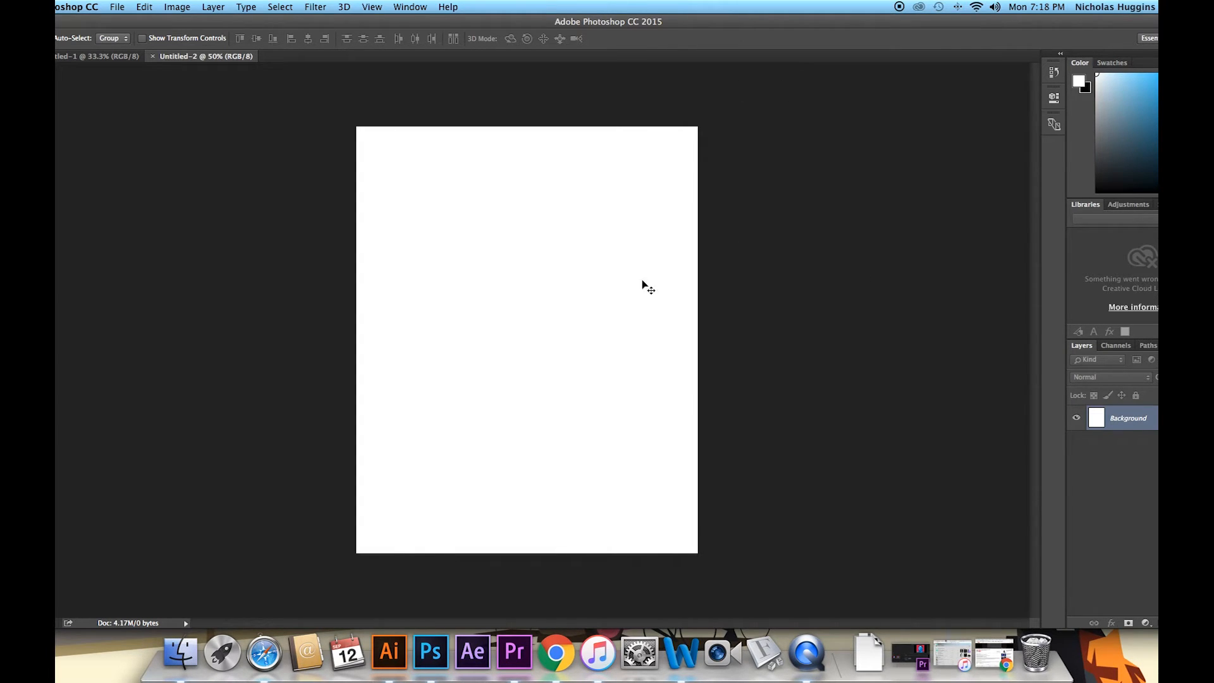
mouse_move(1041, 418)
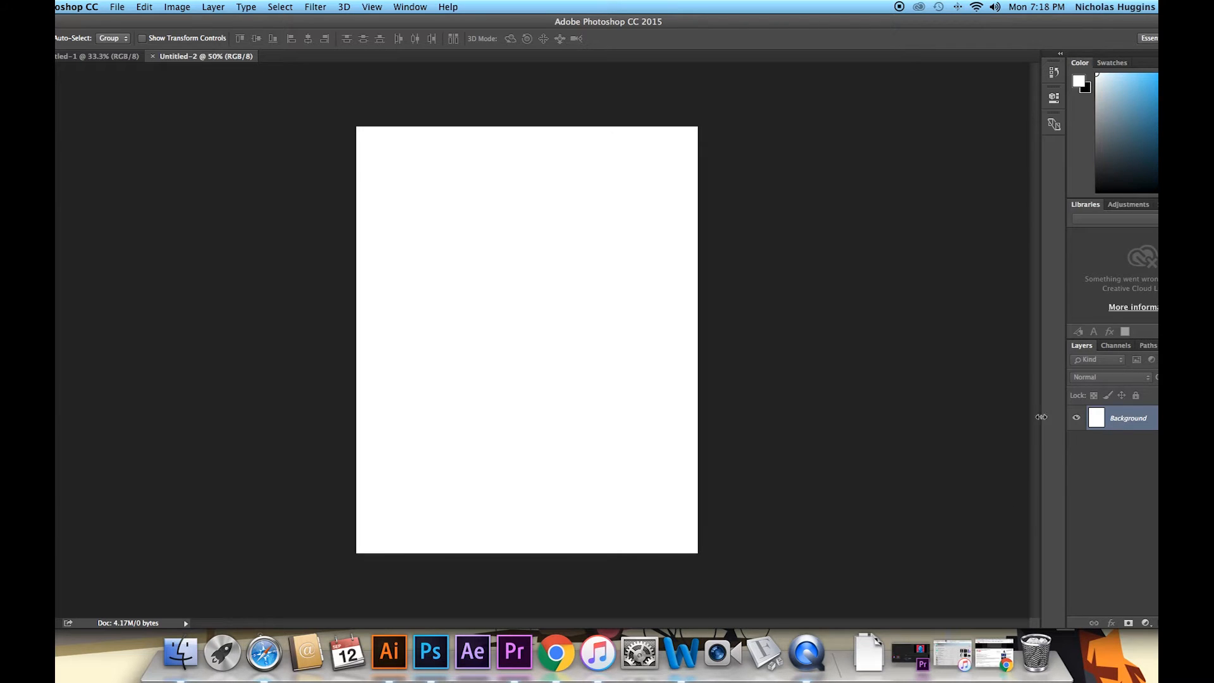
mouse_move(149, 662)
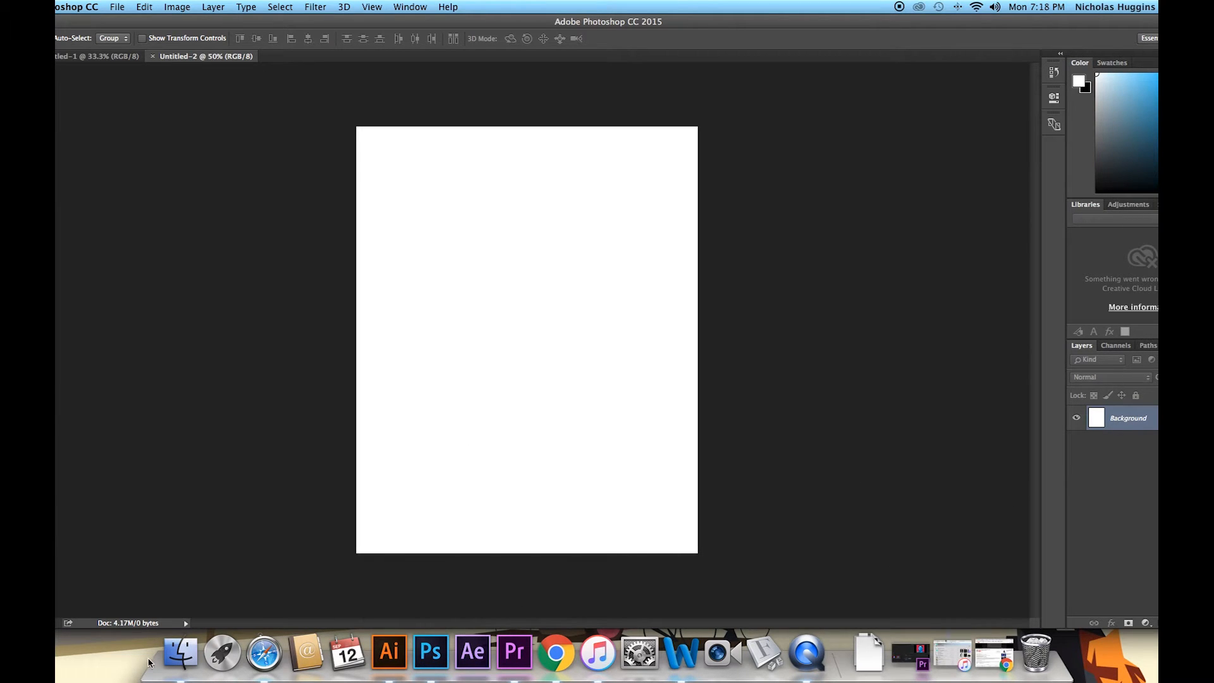
Browse for the exported head rotation frames to place as embedded layers.
left_click(179, 653)
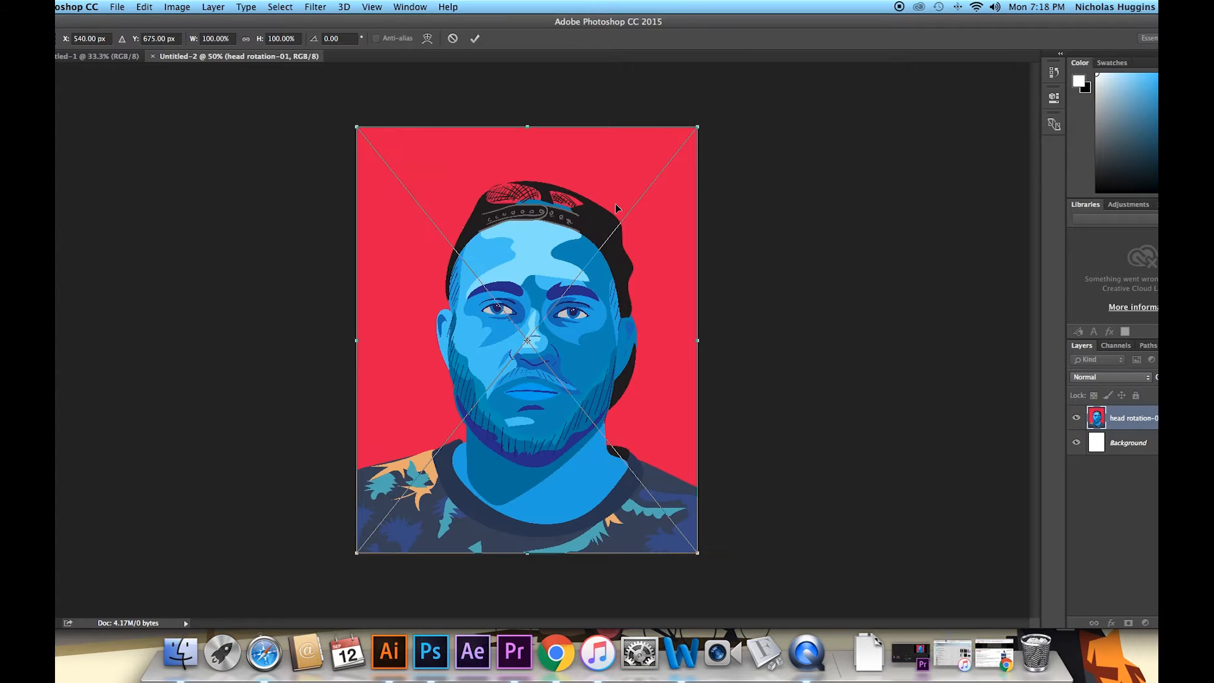
mouse_move(617, 204)
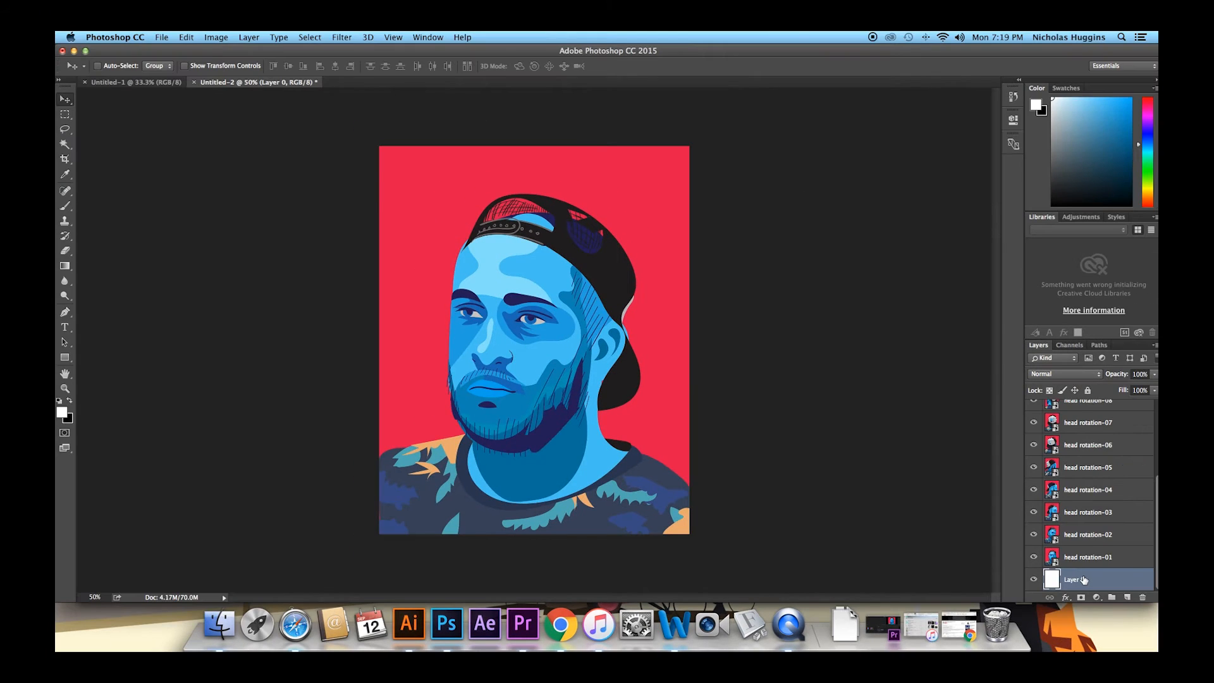
Delete the blank Layer 0 and confirm the deletion.
right_click(1077, 580)
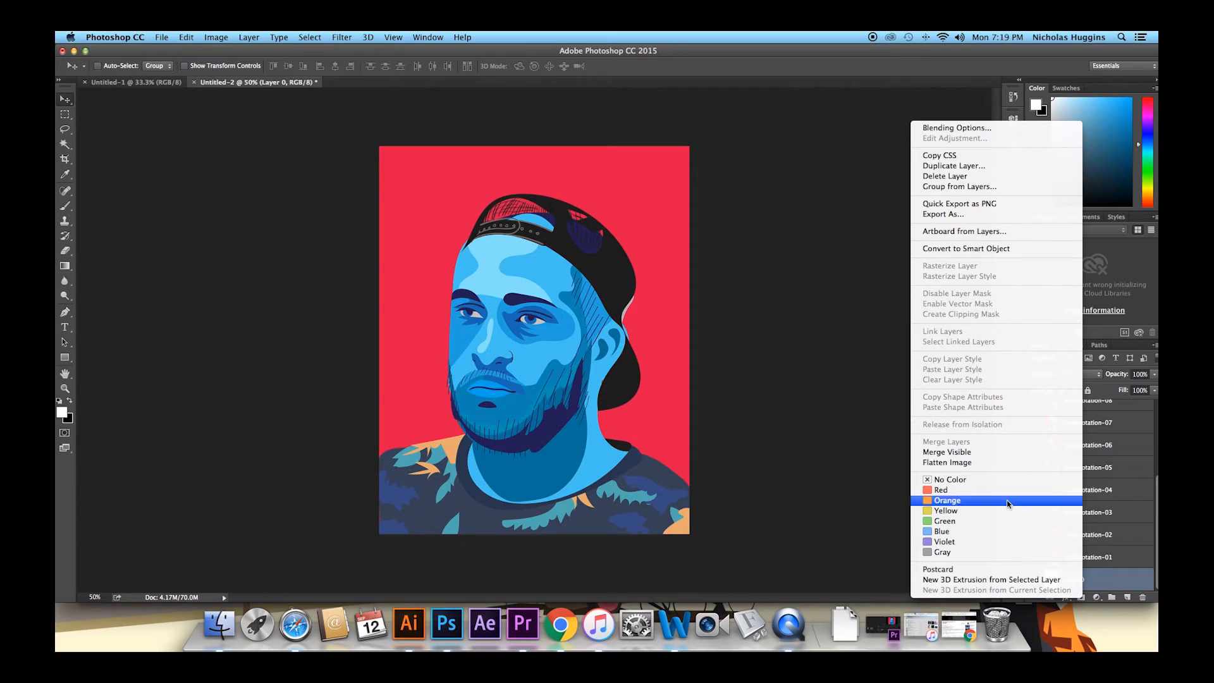
mouse_move(945, 176)
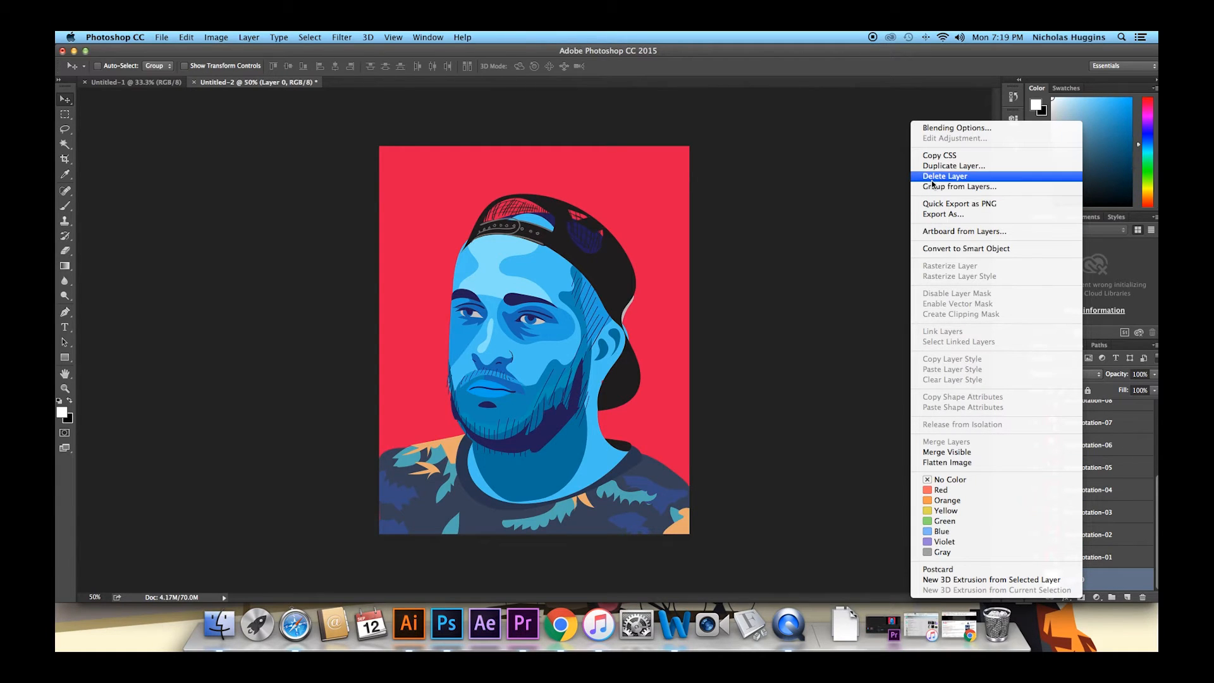
left_click(945, 176)
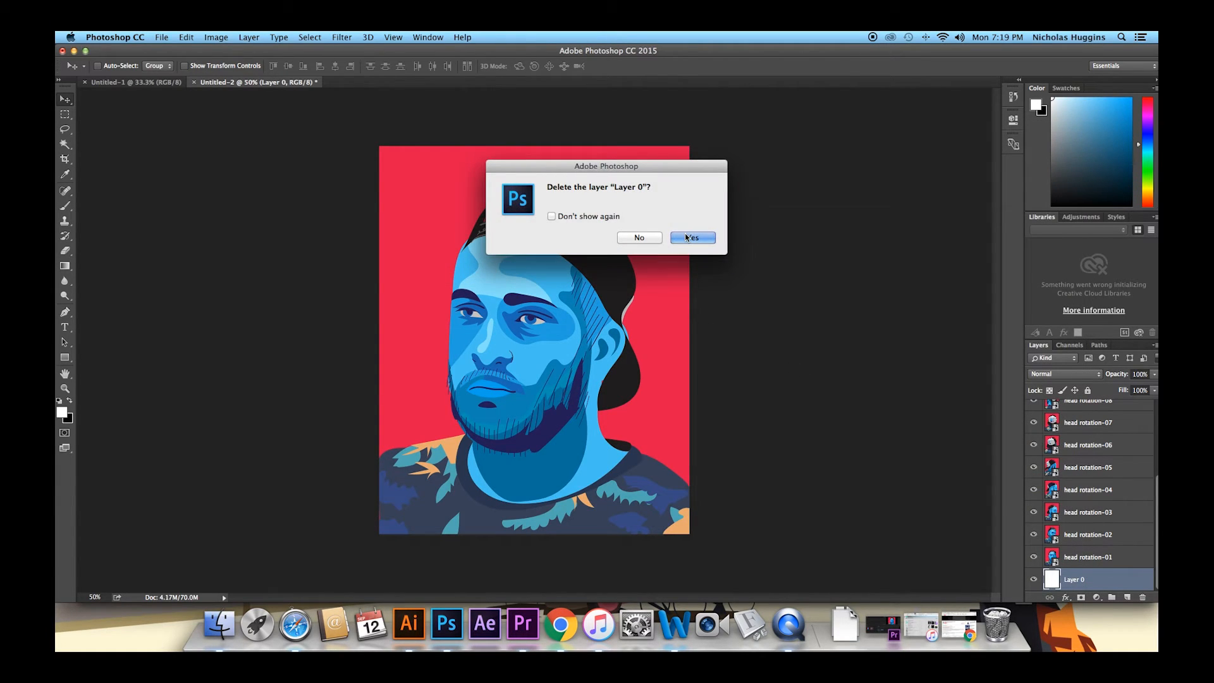
left_click(690, 238)
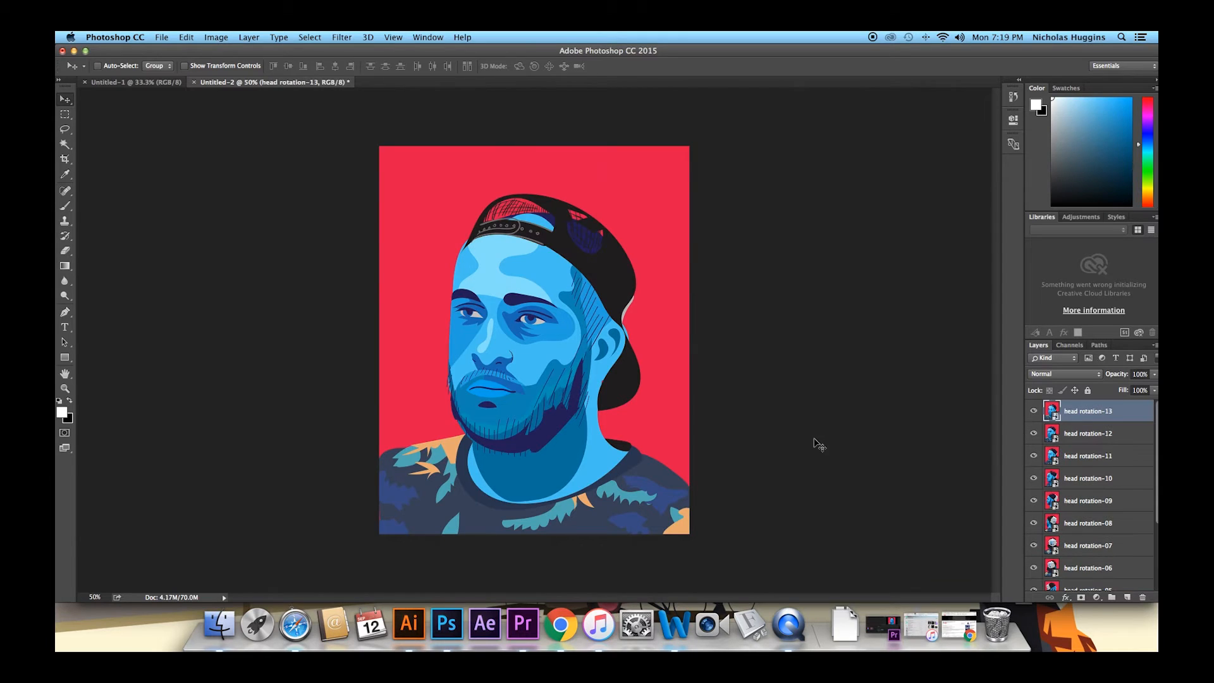
mouse_move(350, 142)
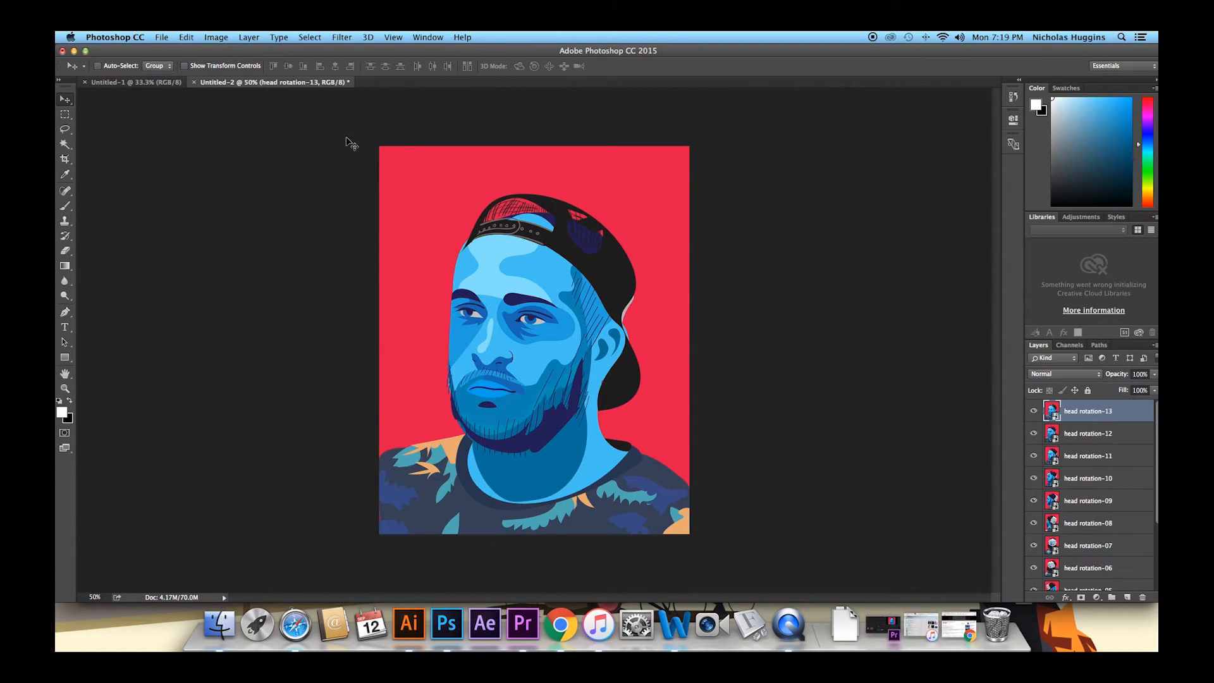
mouse_move(921, 489)
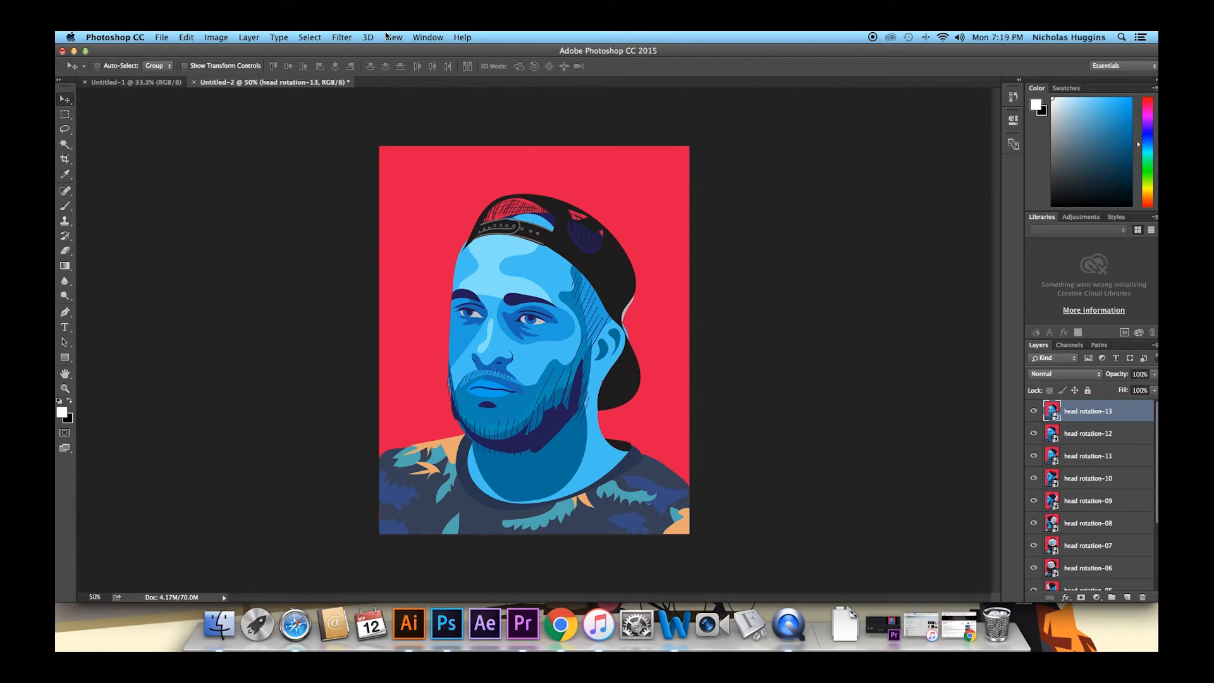
Show the Timeline, create a frame animation, and make frames from the layers.
left_click(428, 37)
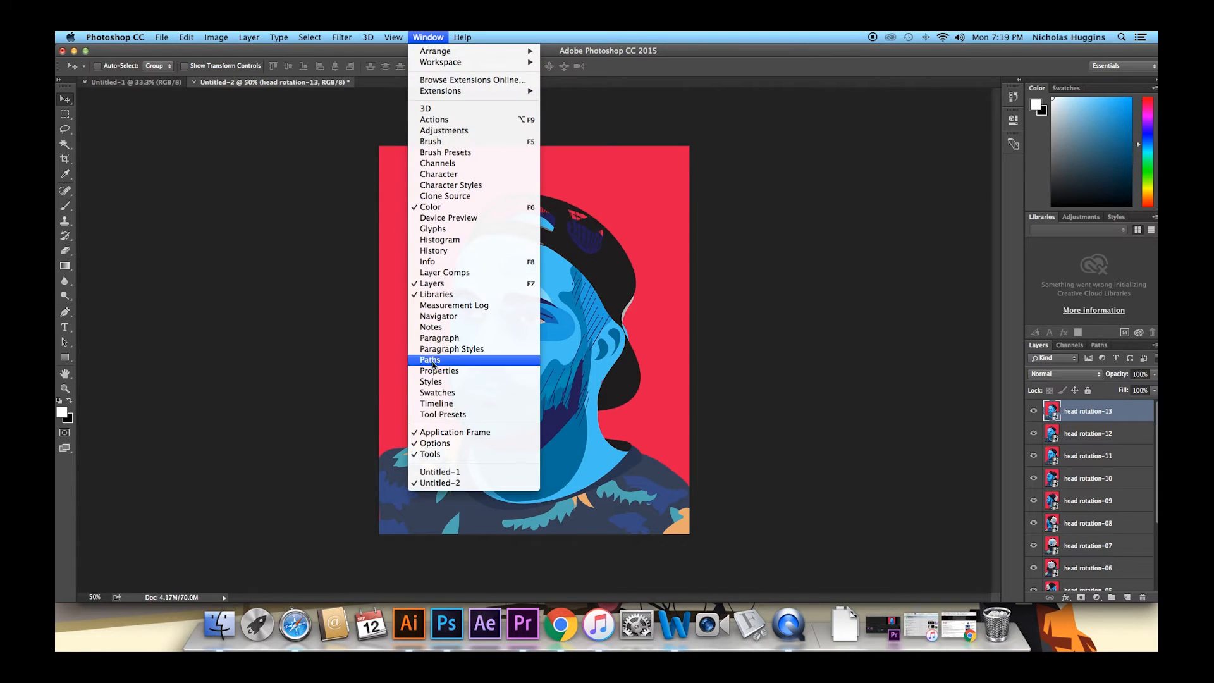
left_click(436, 403)
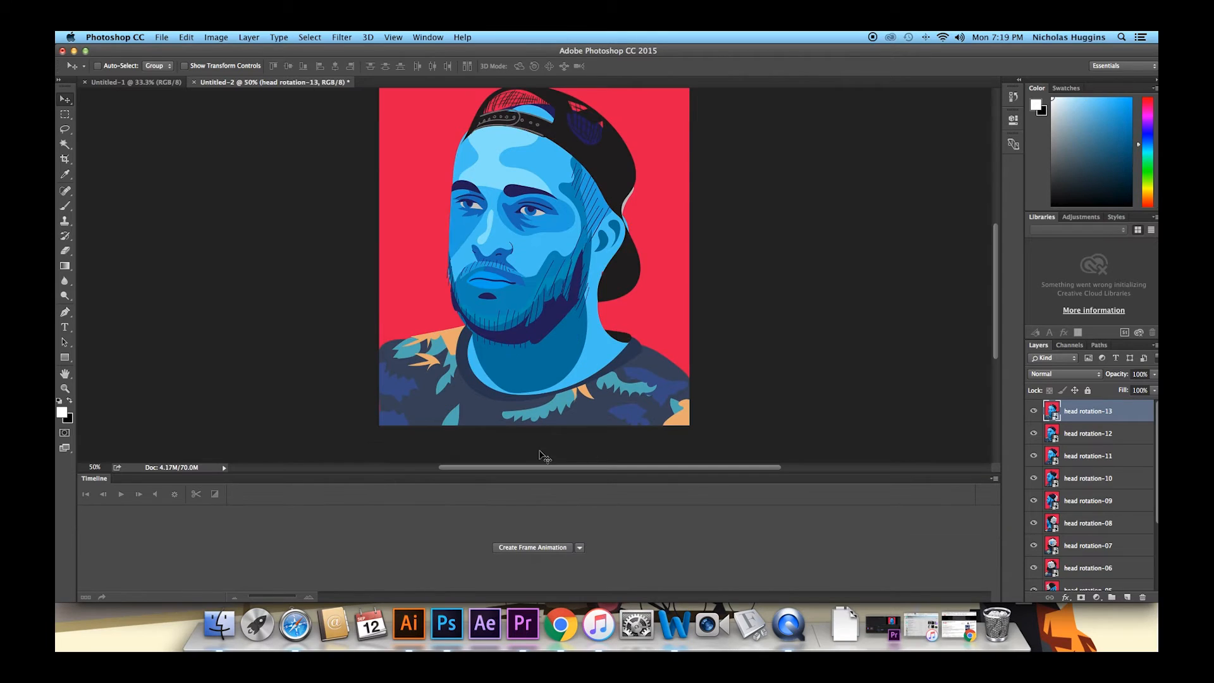
mouse_move(597, 622)
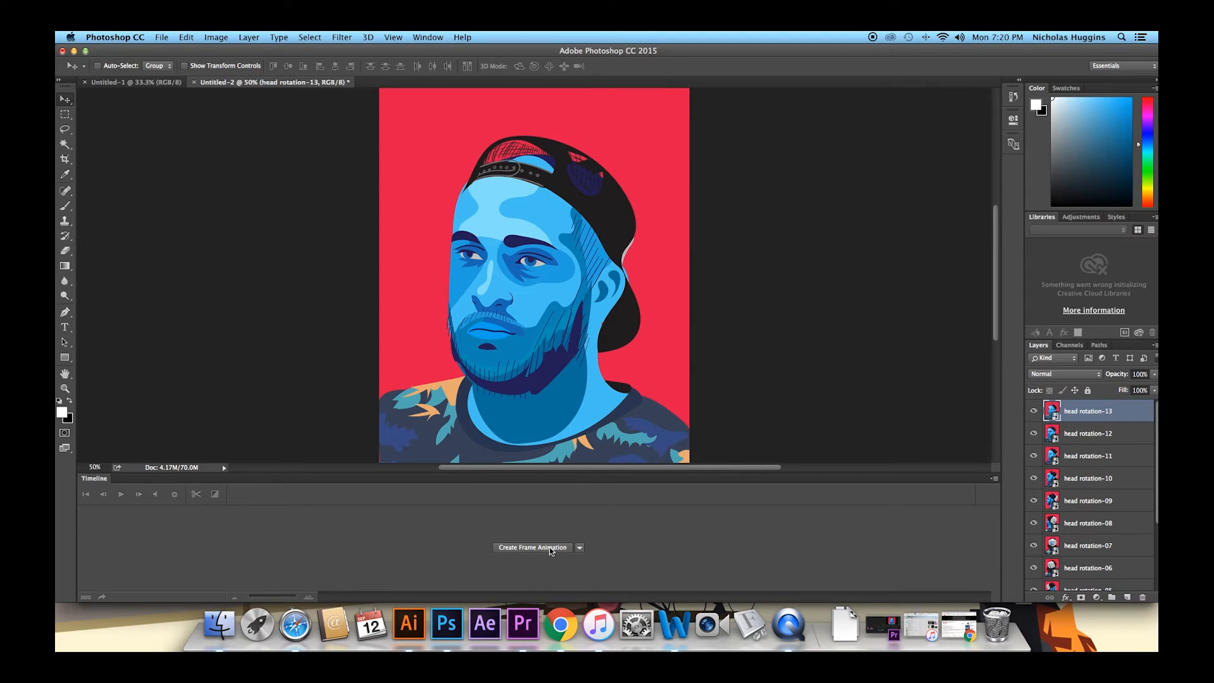
left_click(533, 548)
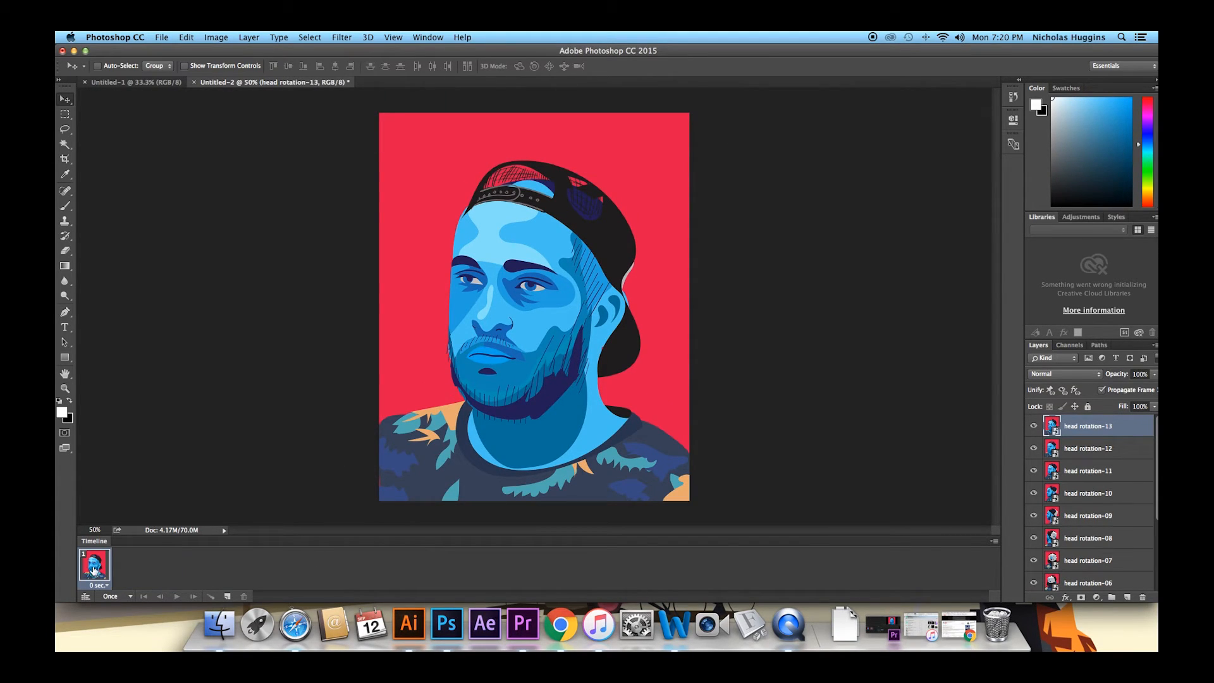
mouse_move(983, 561)
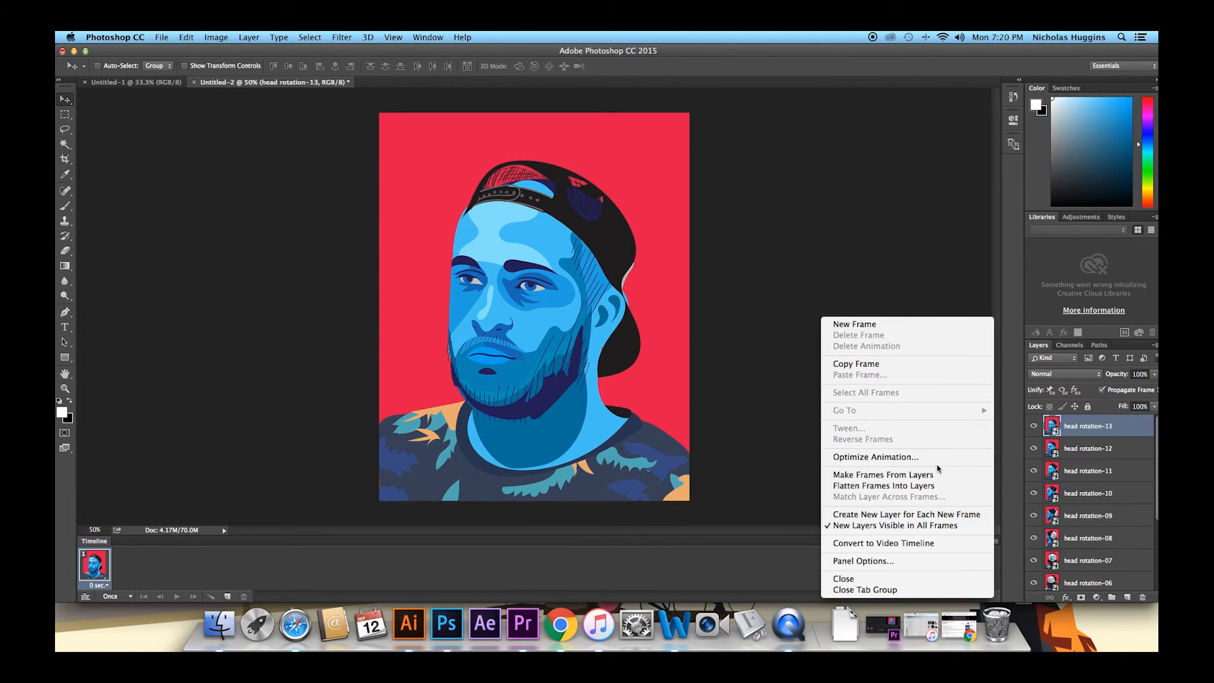
left_click(883, 475)
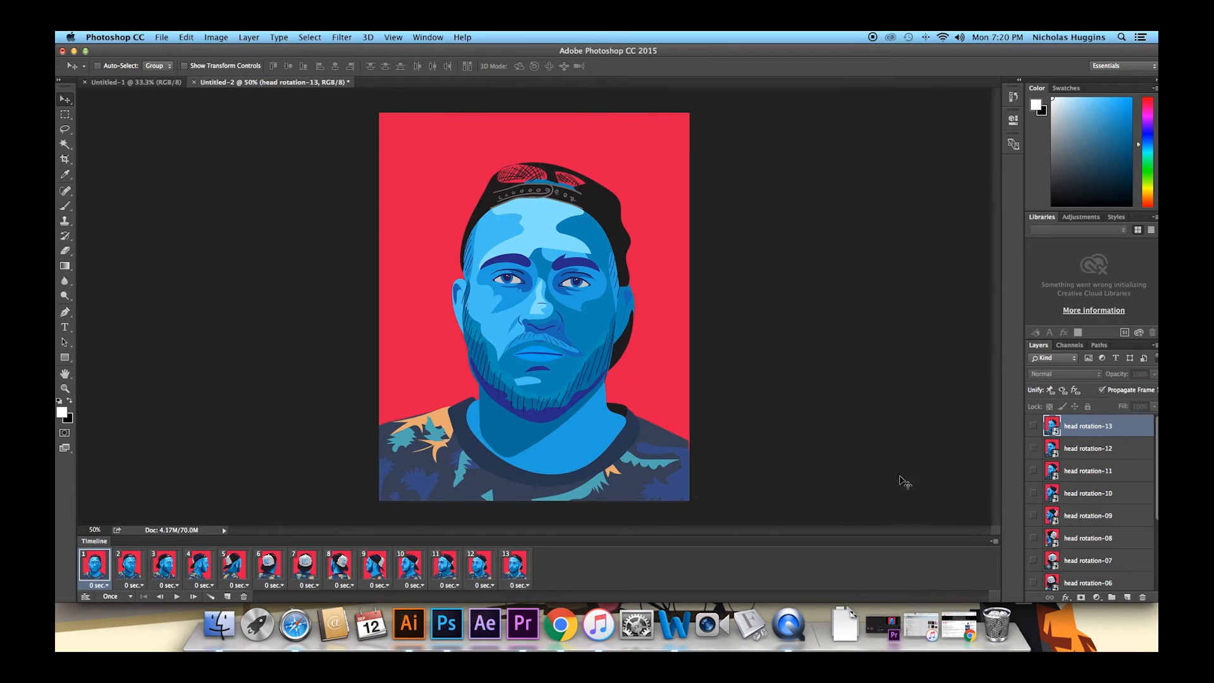
Preview frames 2, 3, 6 and the last frame, returning to frame 1.
left_click(129, 563)
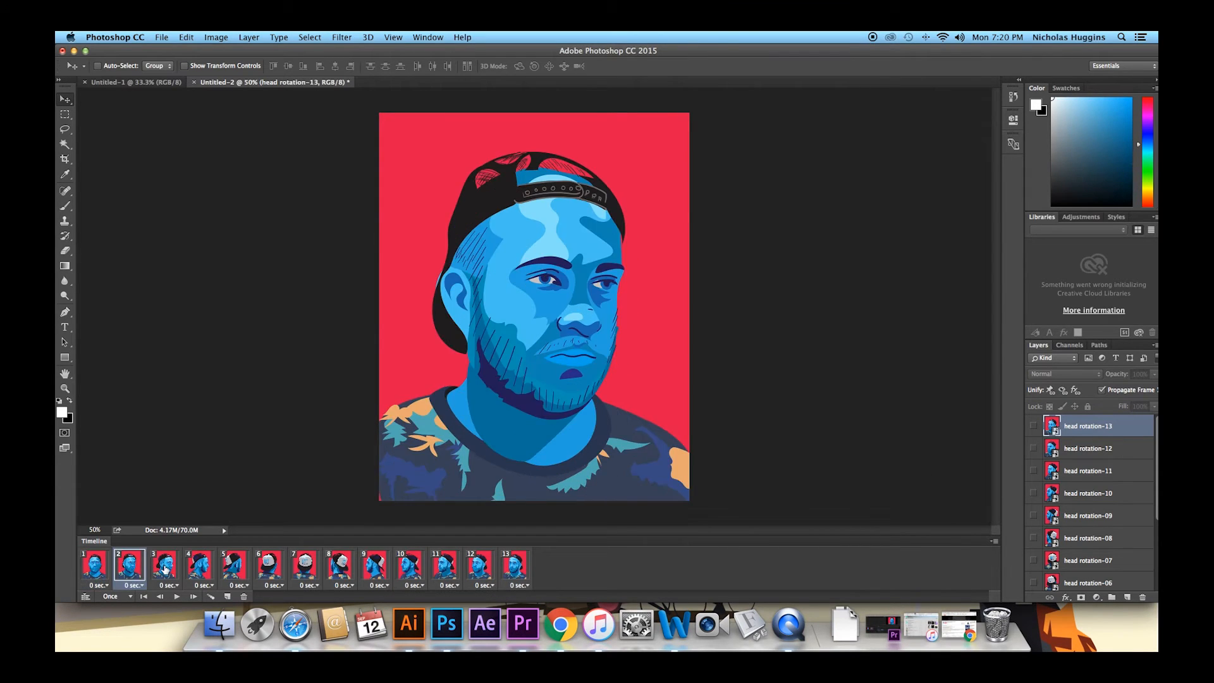
left_click(93, 565)
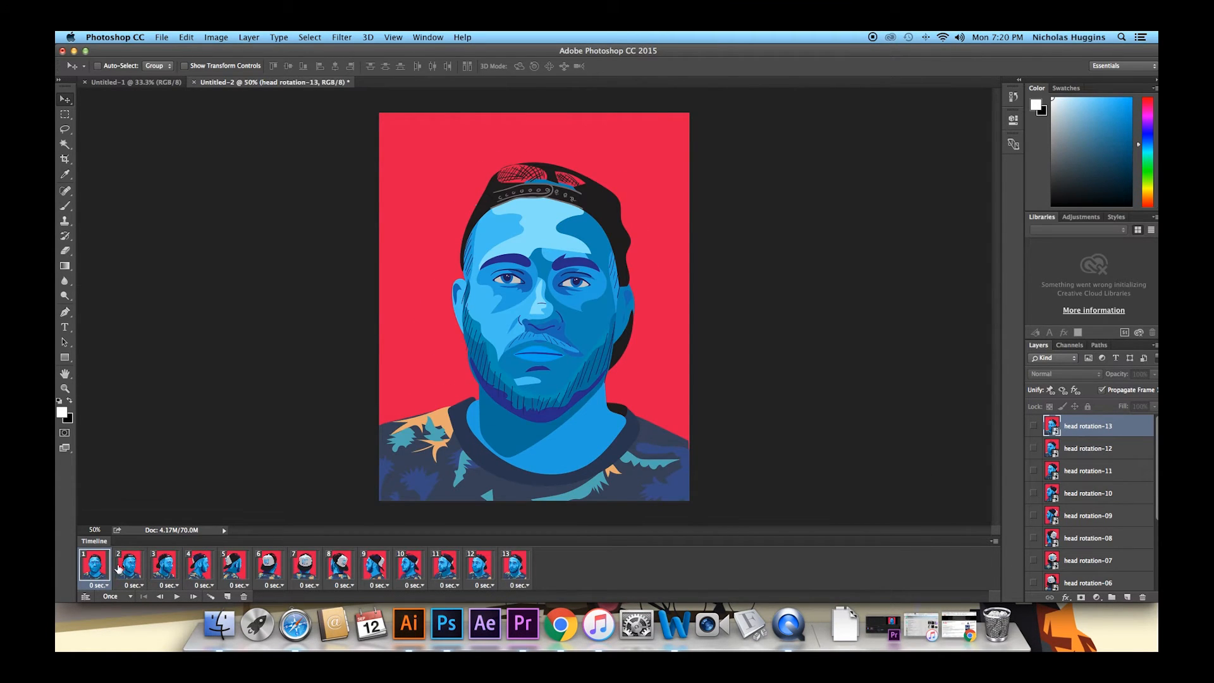
scroll("down", 3)
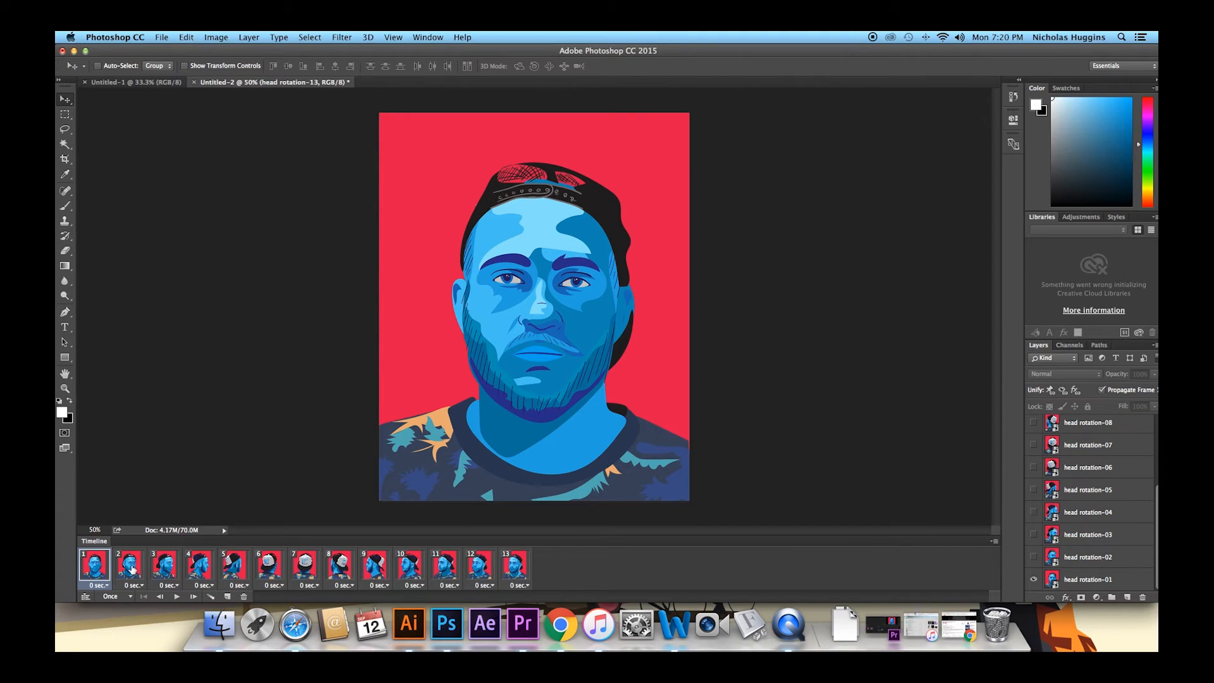
left_click(164, 565)
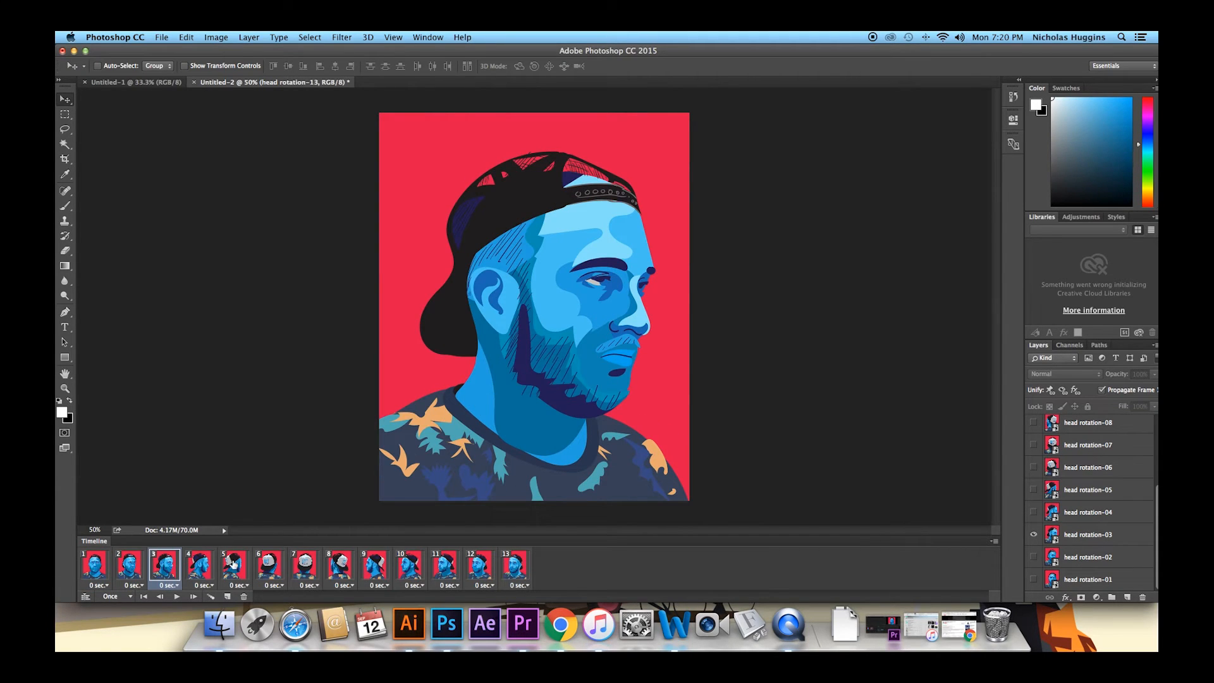
left_click(269, 564)
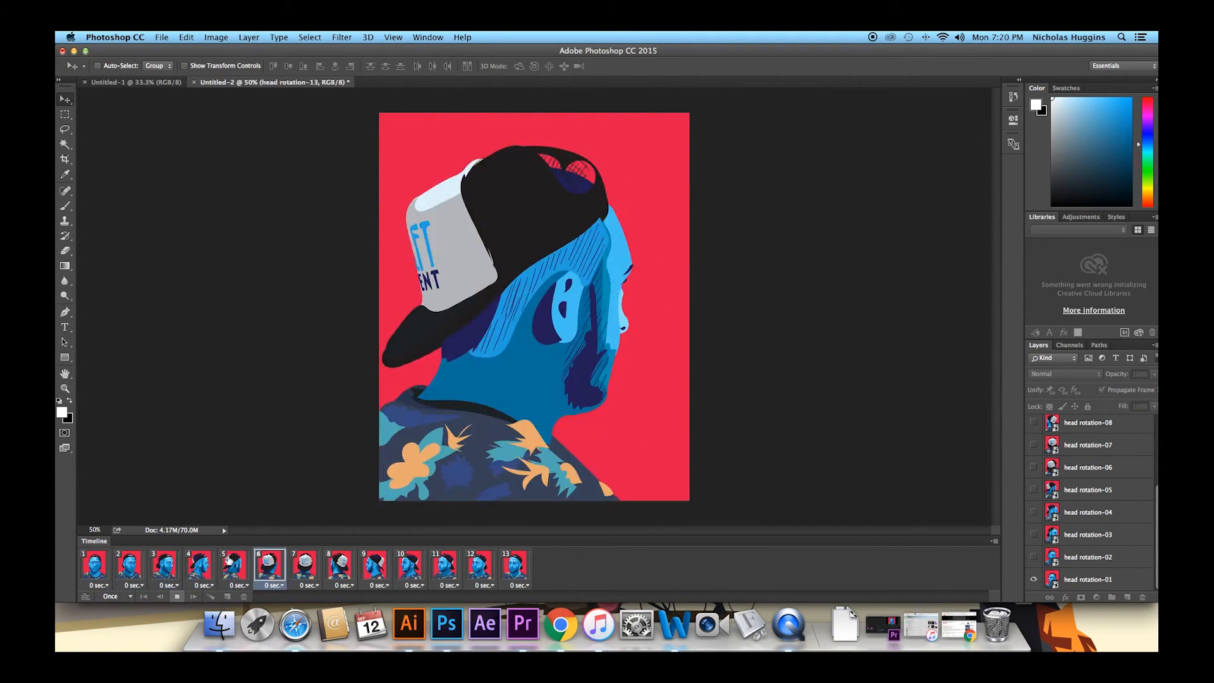
left_click(158, 597)
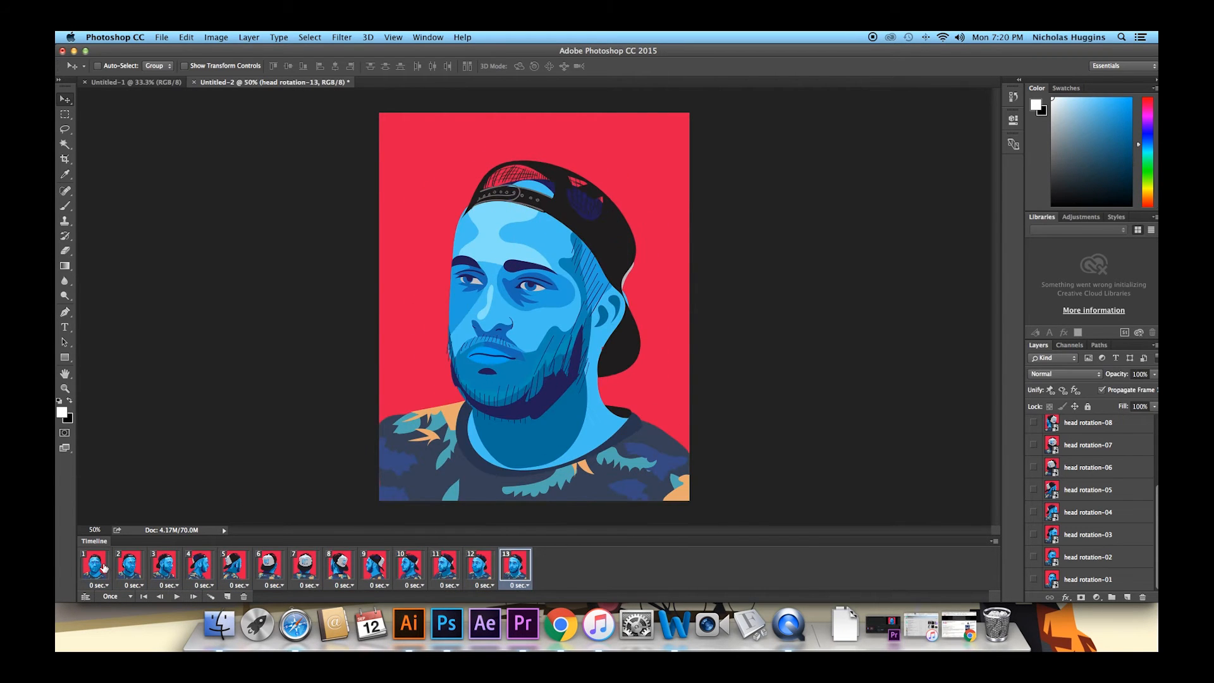
left_click(176, 596)
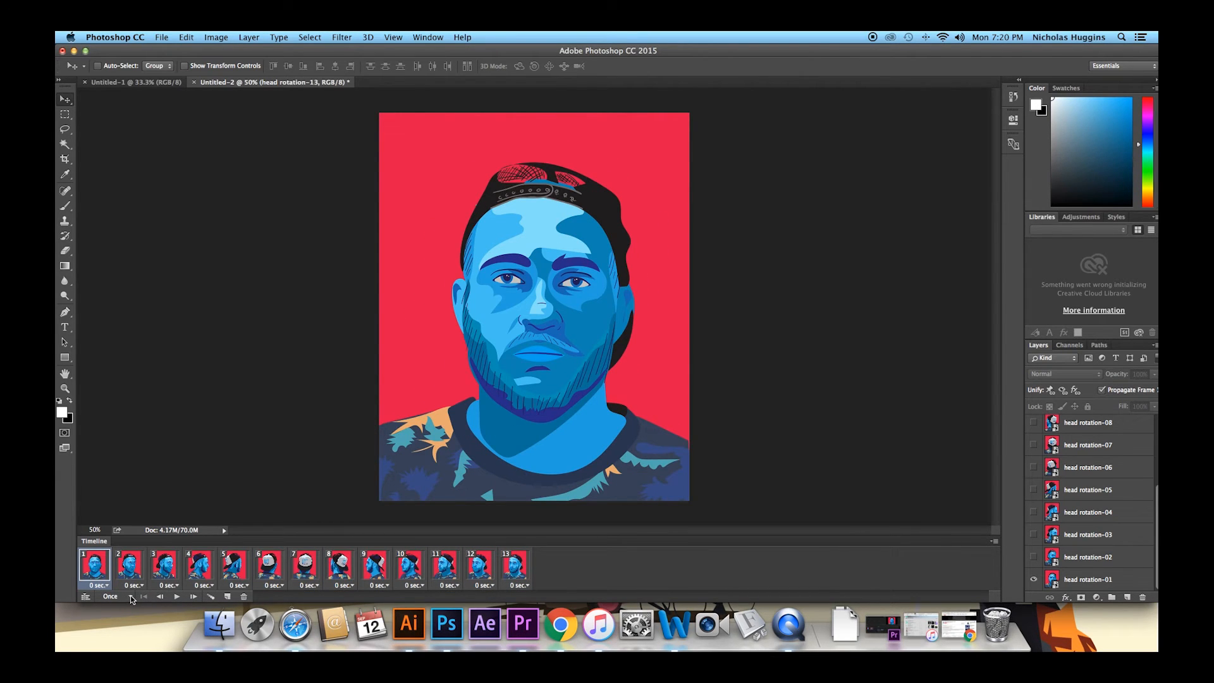
Set the animation looping to Forever and test-play it.
left_click(110, 596)
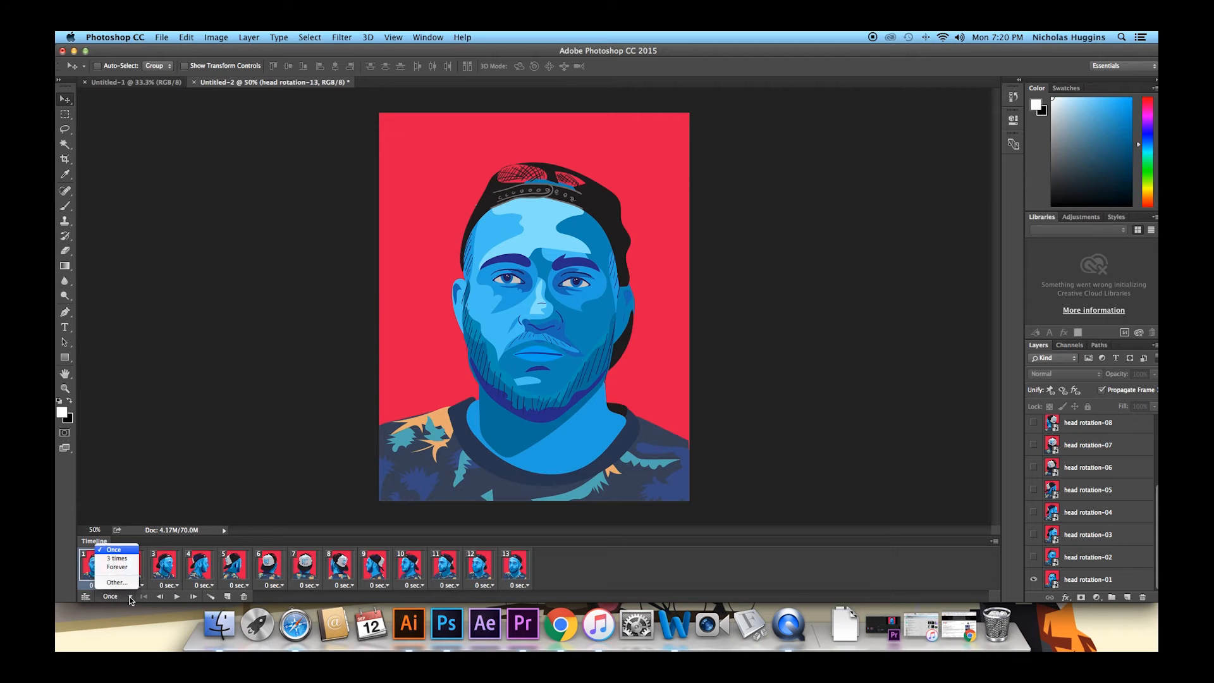
left_click(116, 566)
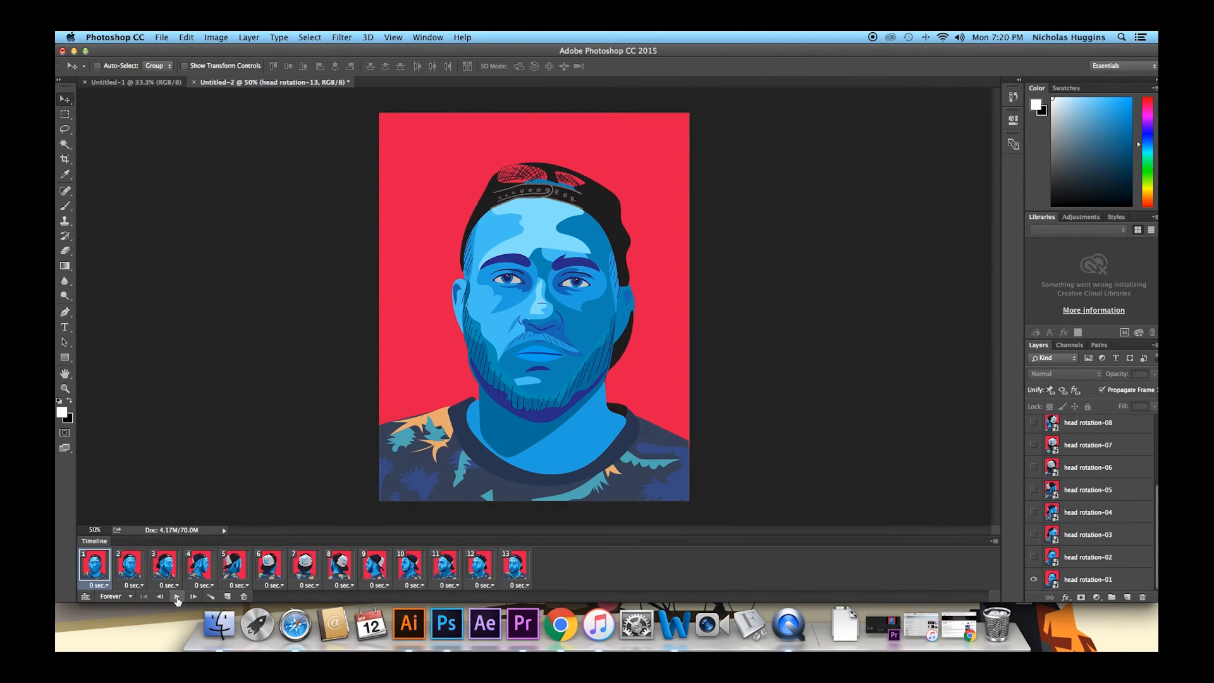
left_click(177, 597)
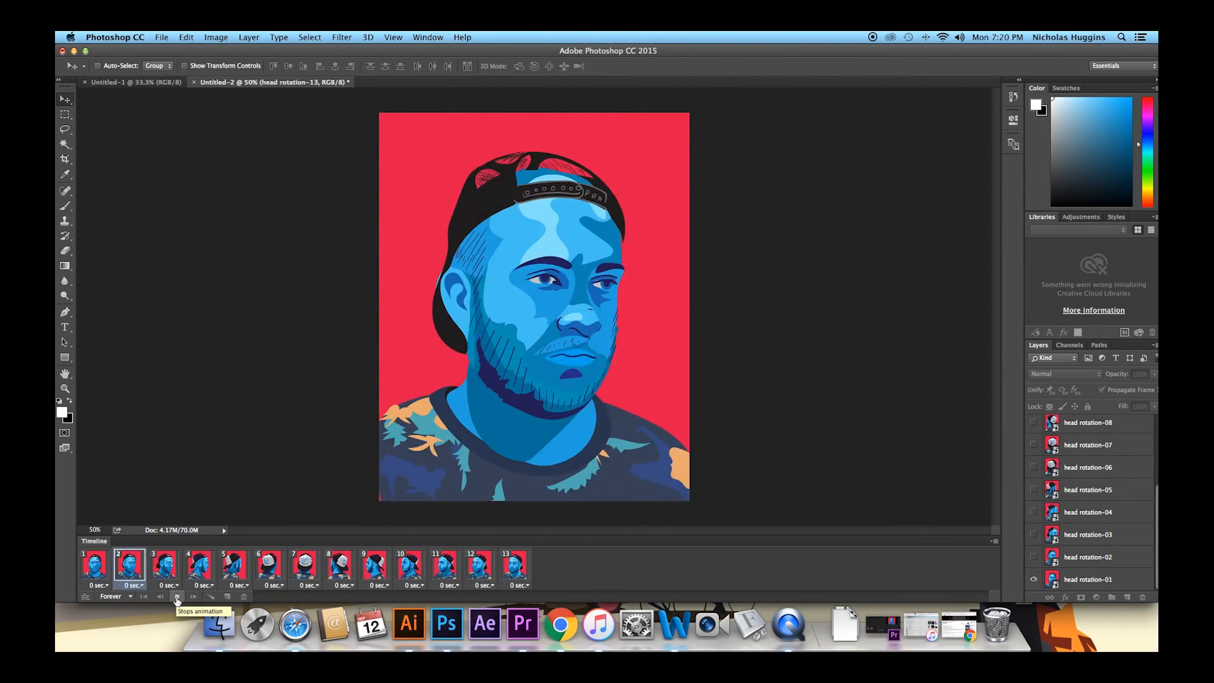
left_click(176, 597)
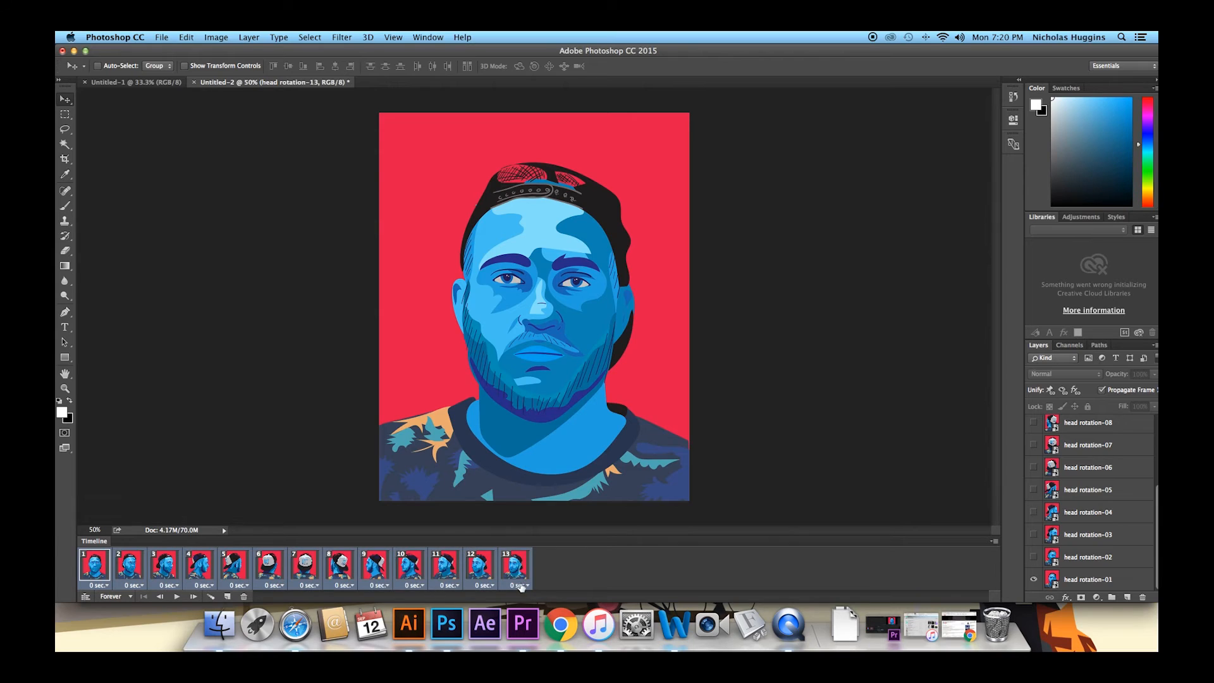
Give all frames a 0.2-second delay and test-play the head rotation.
left_click(520, 587)
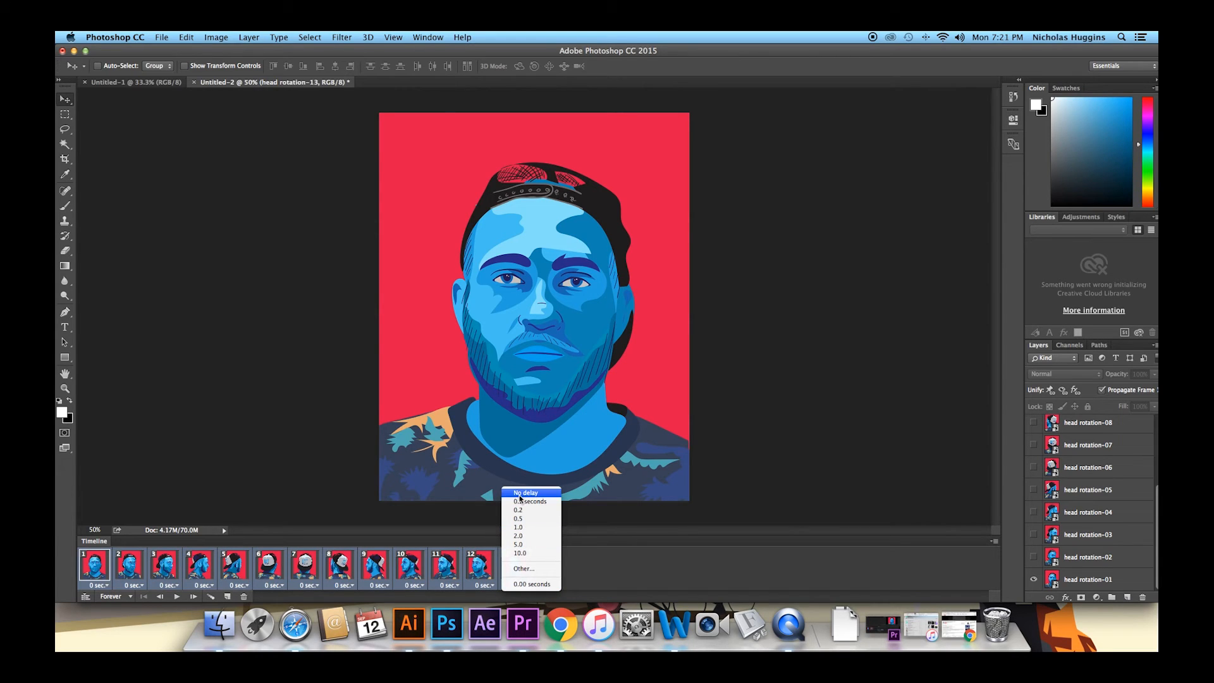
mouse_move(525, 497)
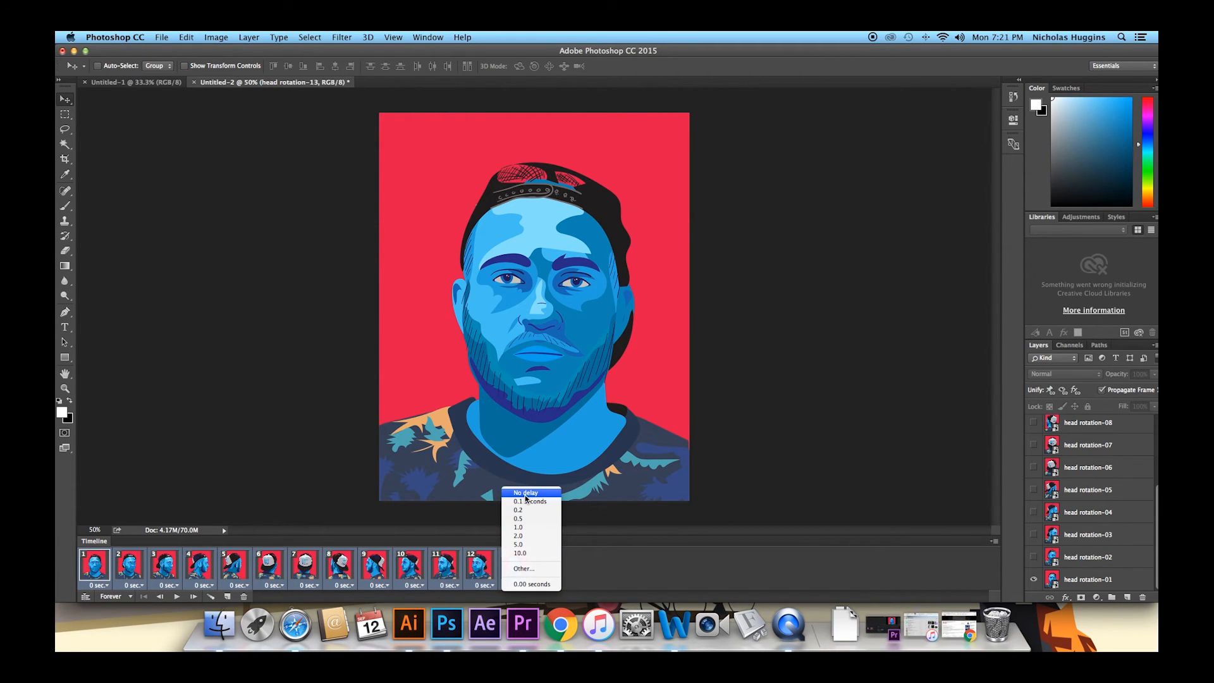
mouse_move(531, 500)
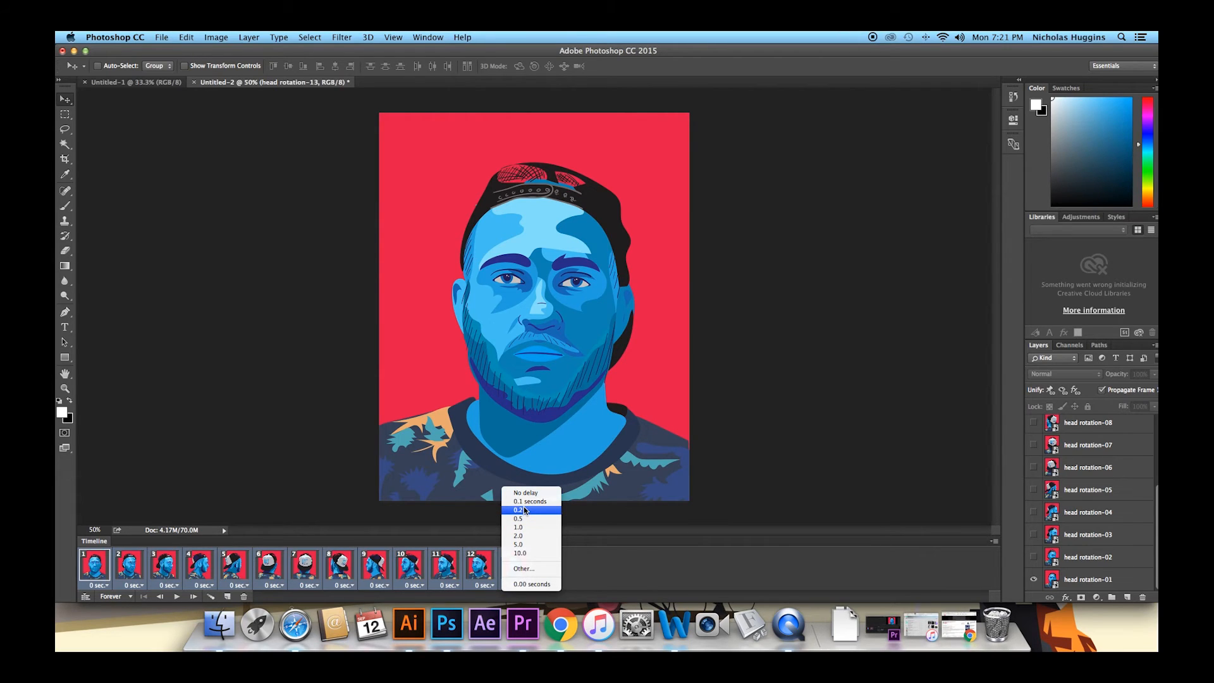
left_click(518, 510)
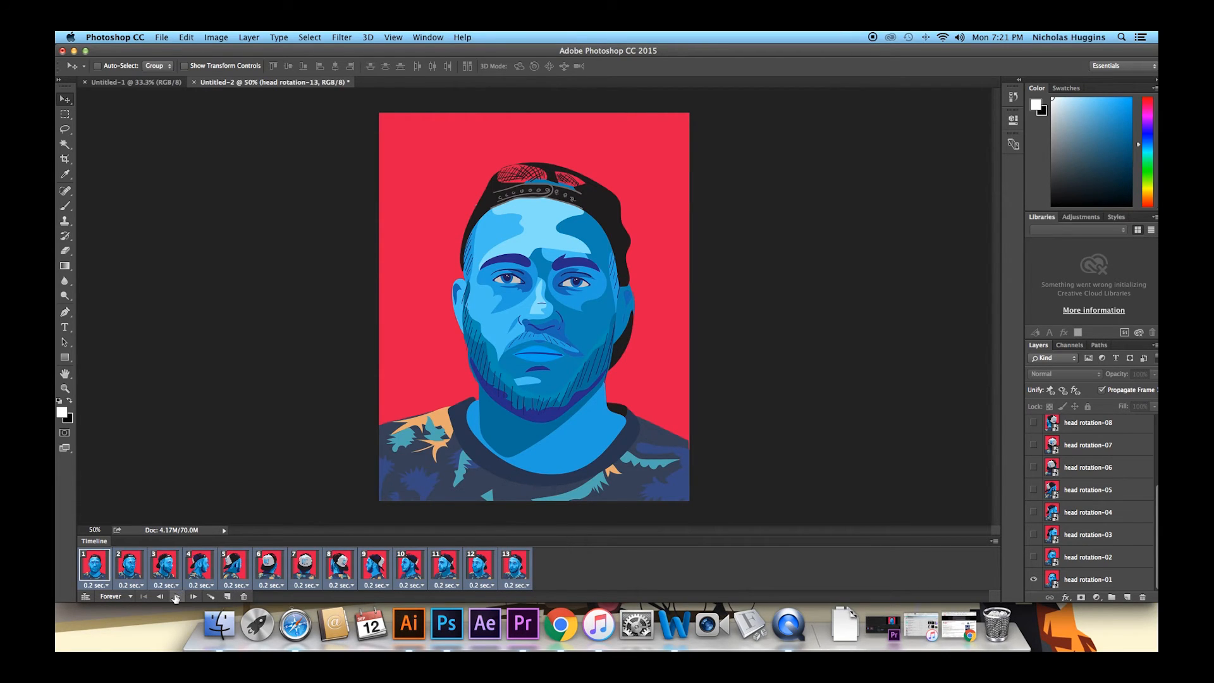
left_click(193, 597)
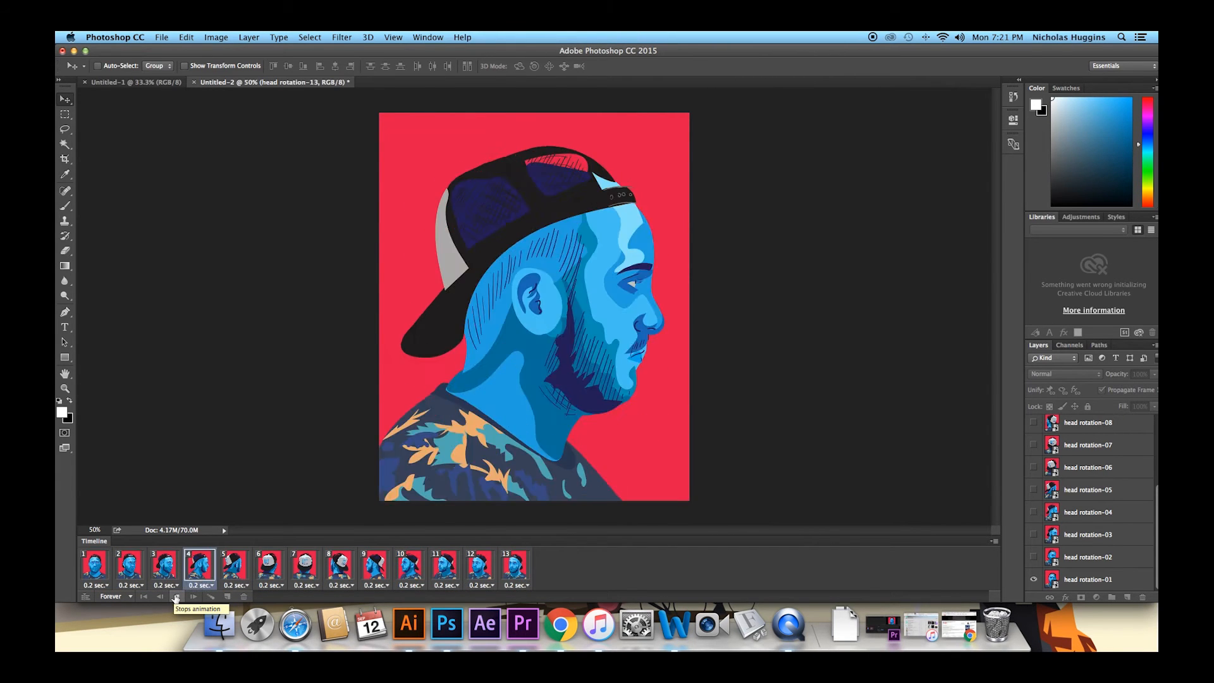
left_click(515, 565)
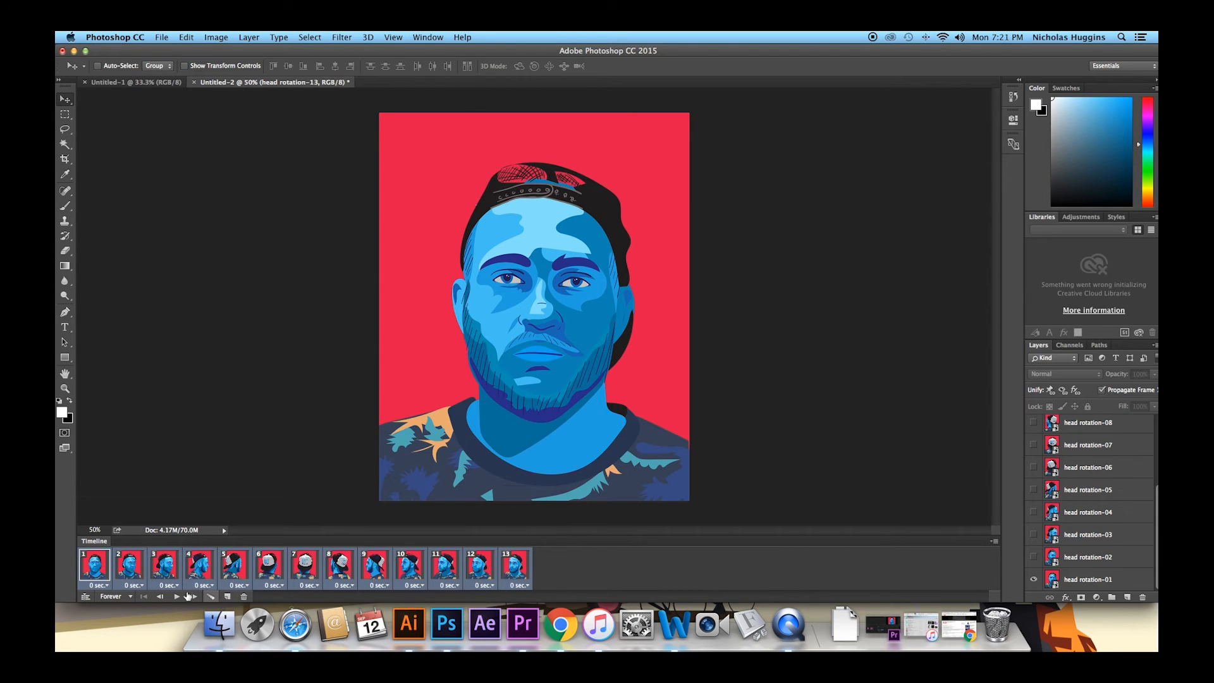
Play the no-delay animation, stop it on frame 8, and open the File menu.
left_click(375, 566)
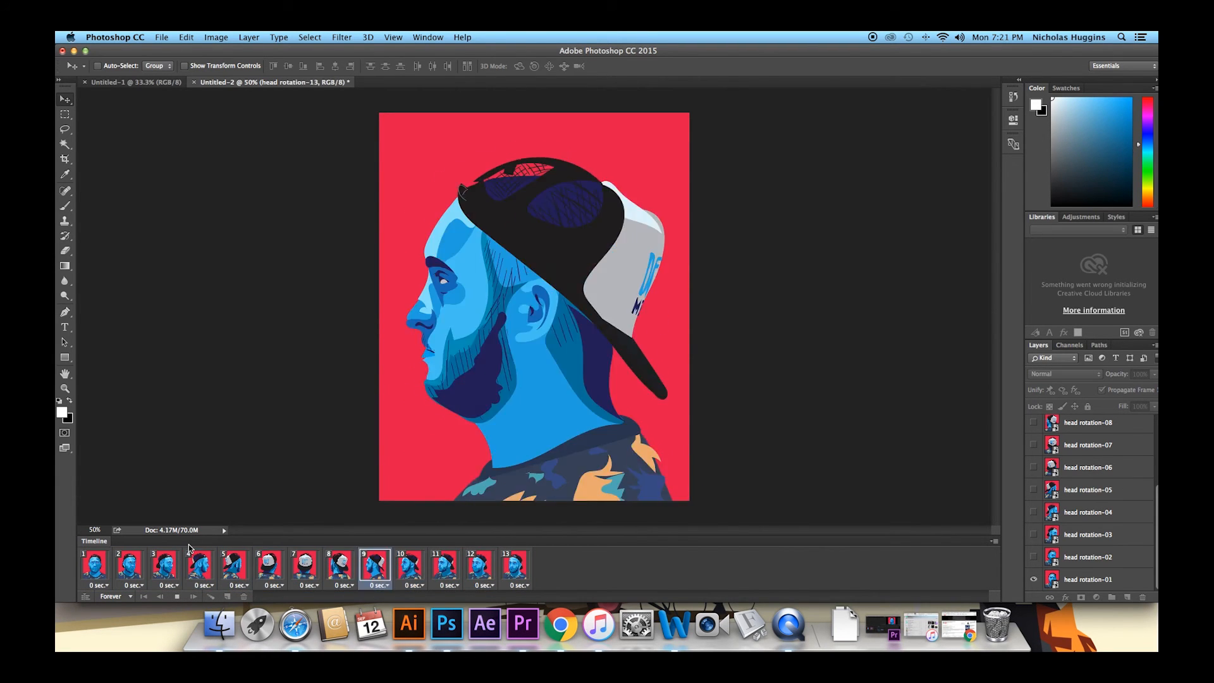
left_click(514, 565)
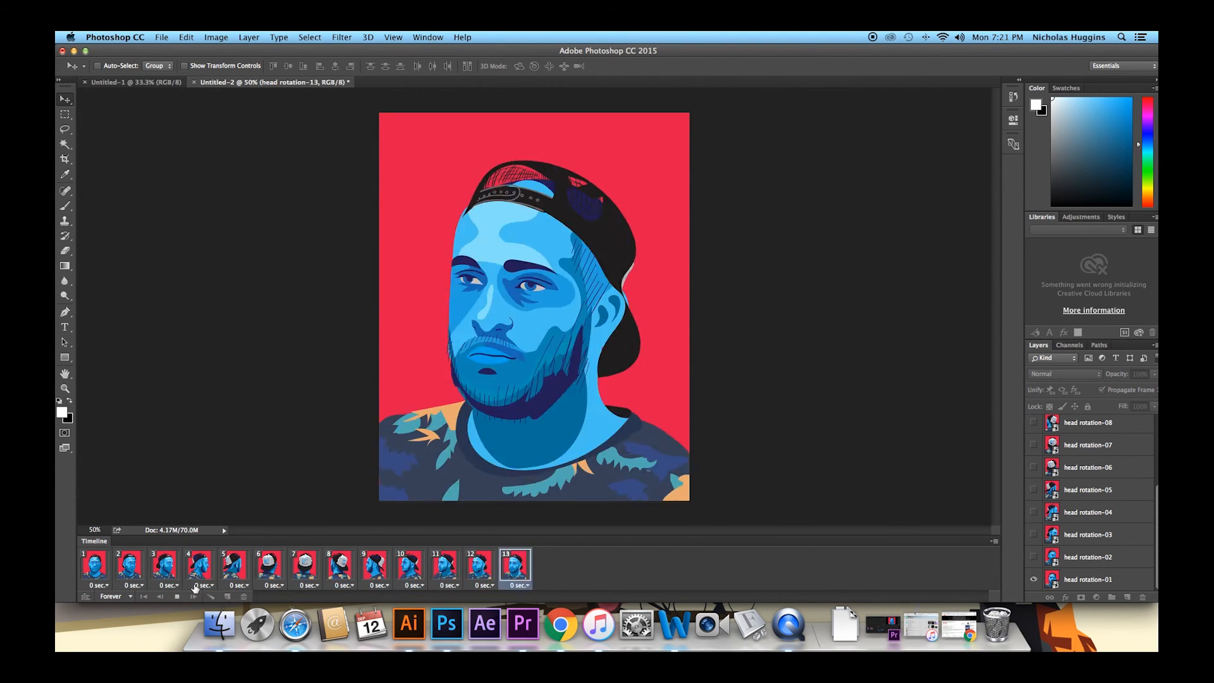
left_click(338, 565)
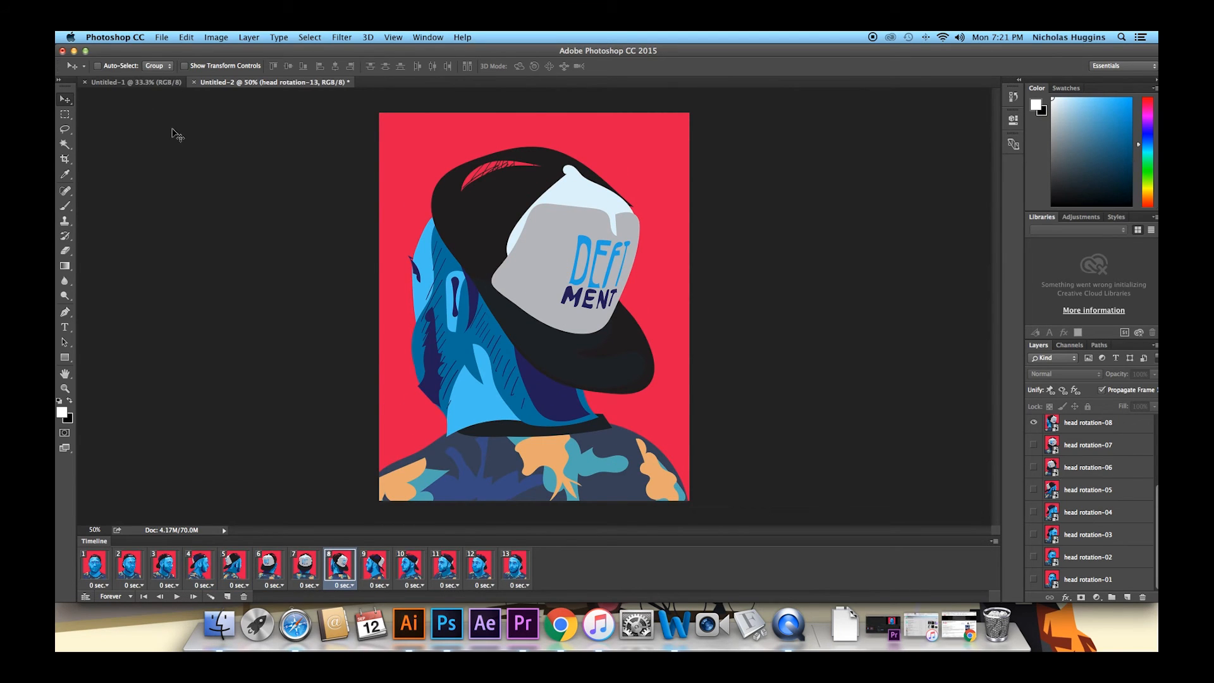
mouse_move(162, 37)
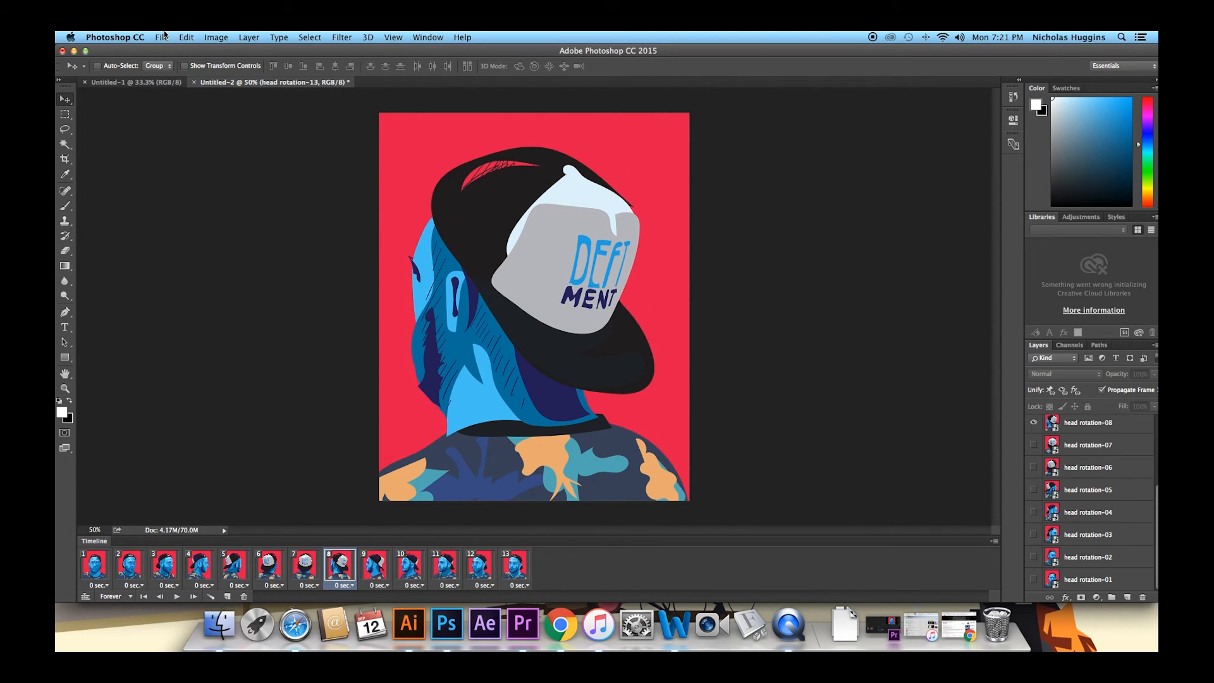
left_click(162, 37)
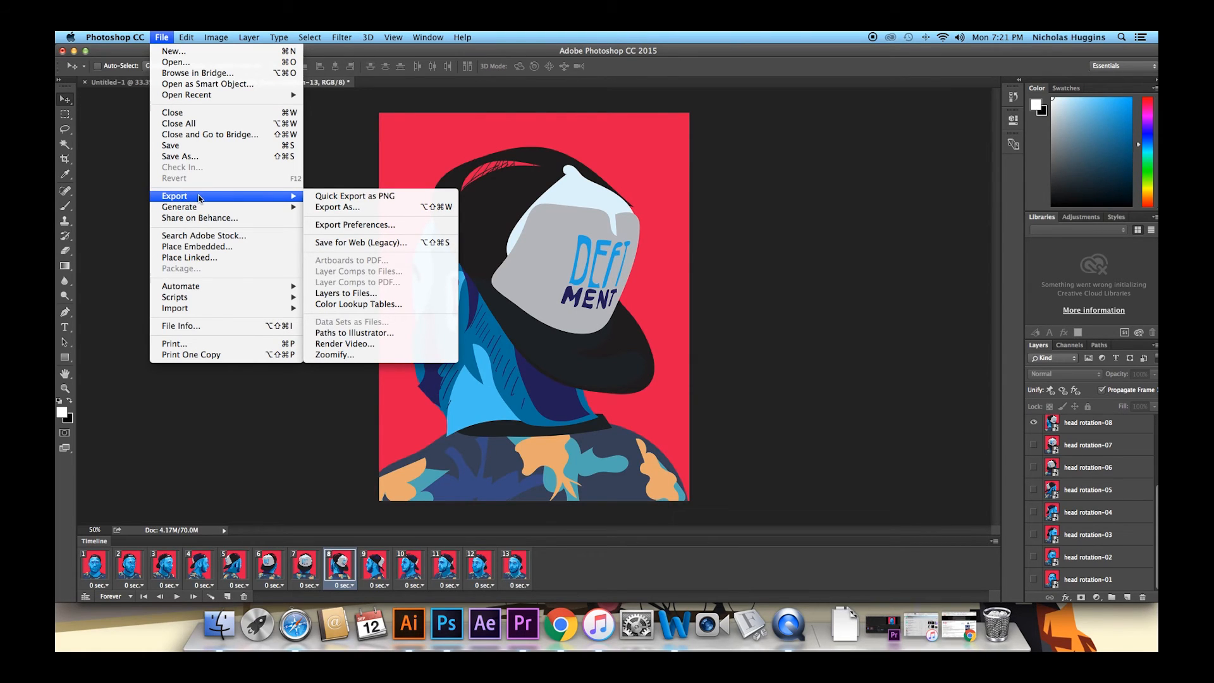
mouse_move(231, 196)
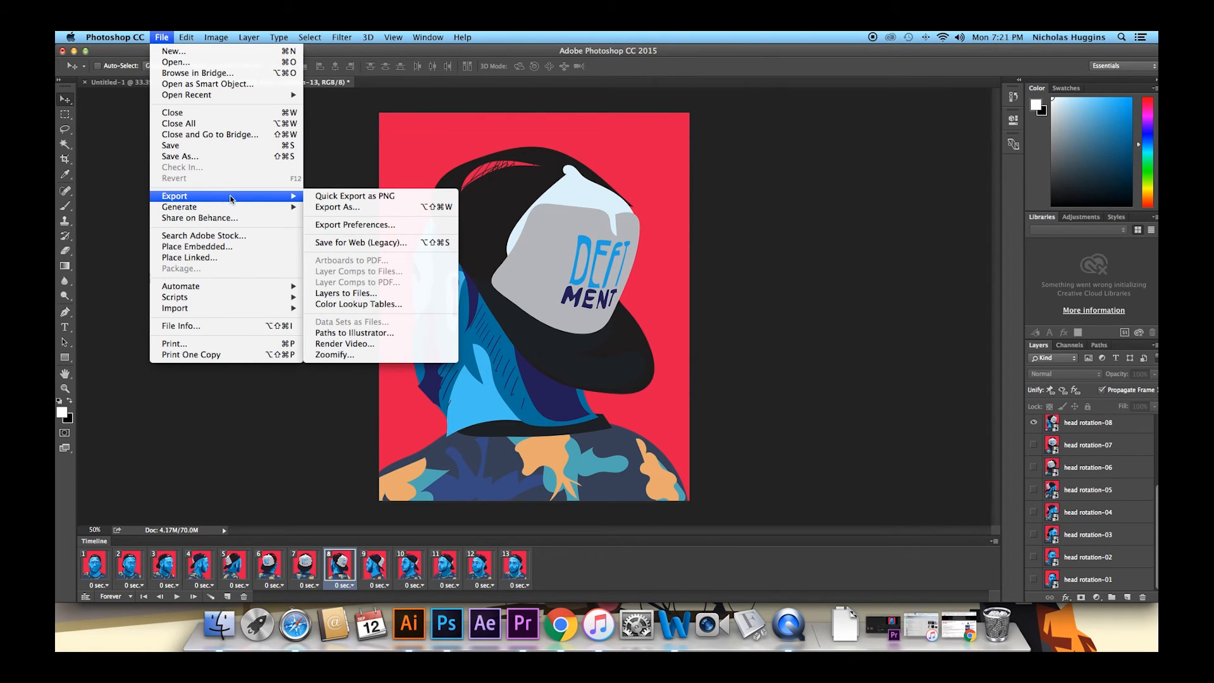
mouse_move(337, 206)
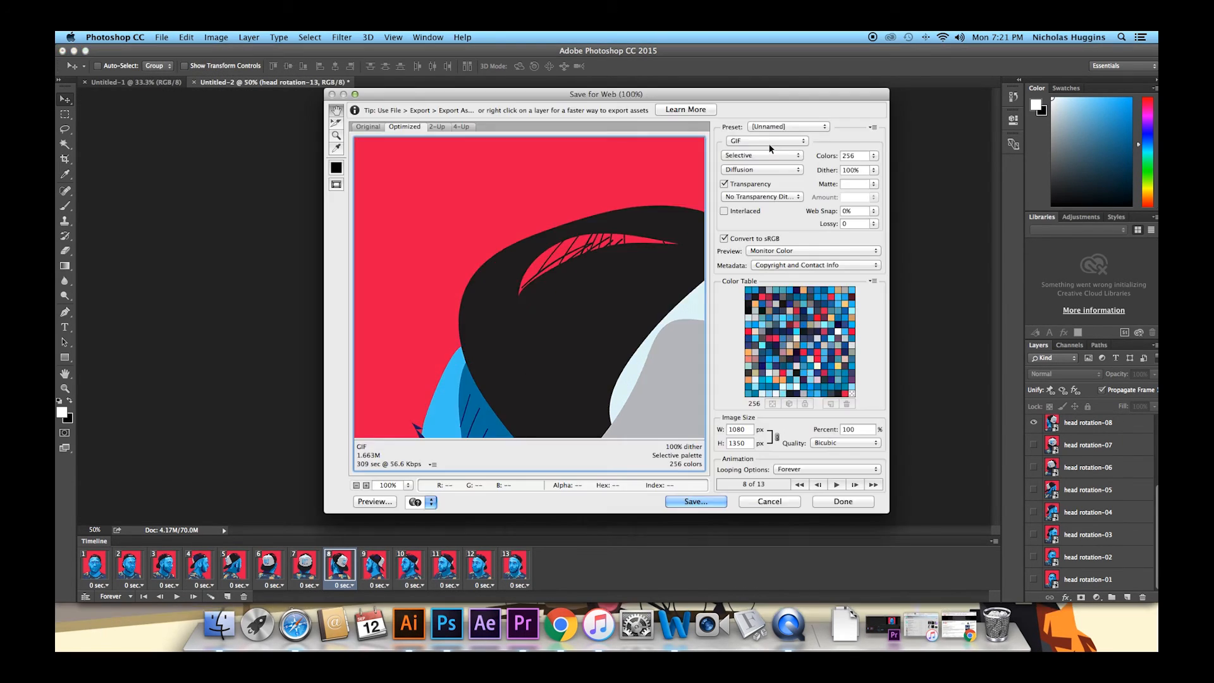
In Save for Web, keep GIF format with Forever looping and proceed to save.
left_click(766, 140)
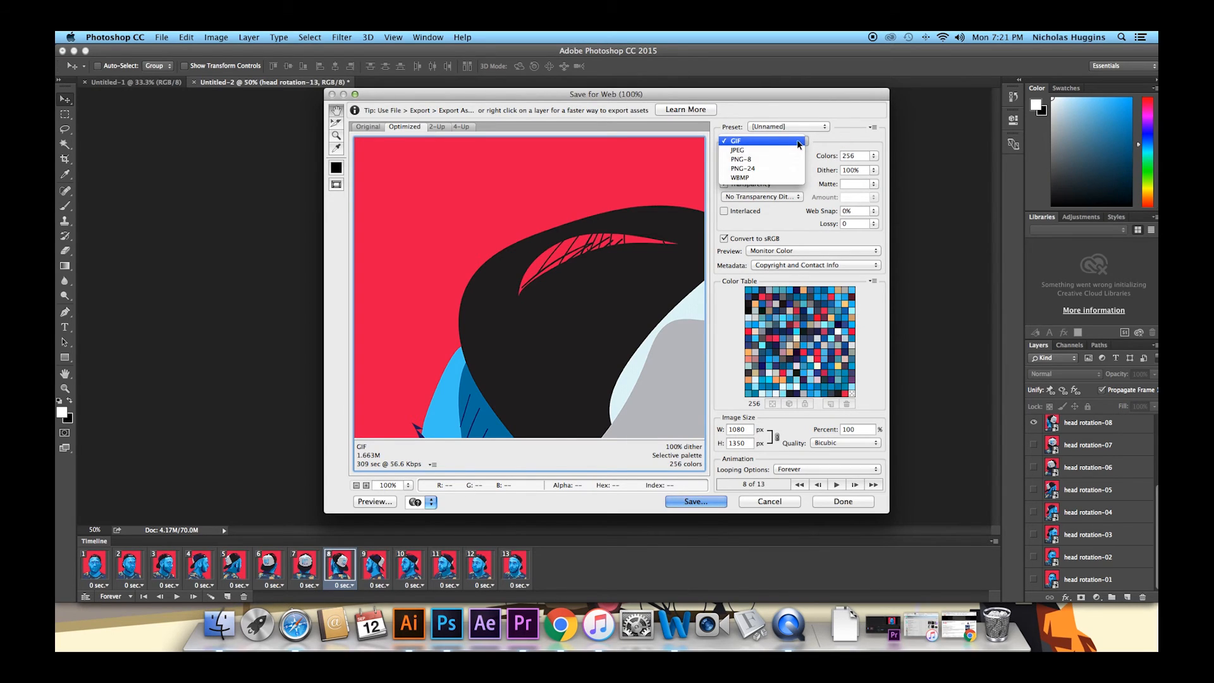
left_click(735, 141)
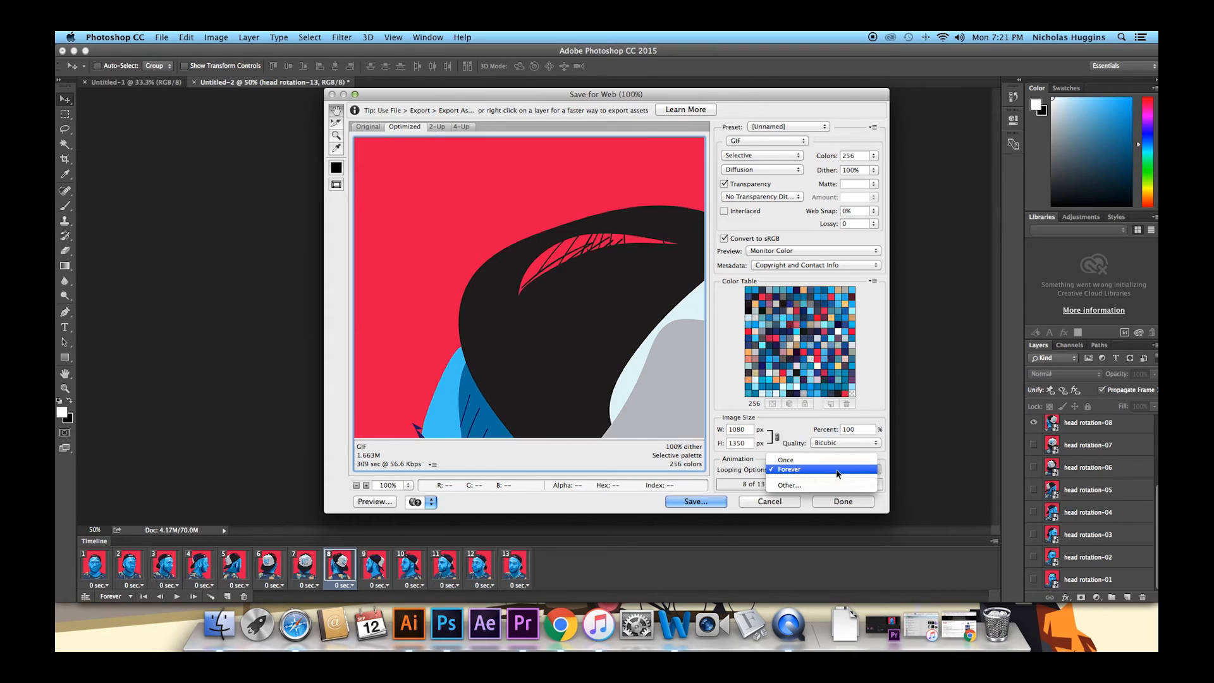
mouse_move(815, 483)
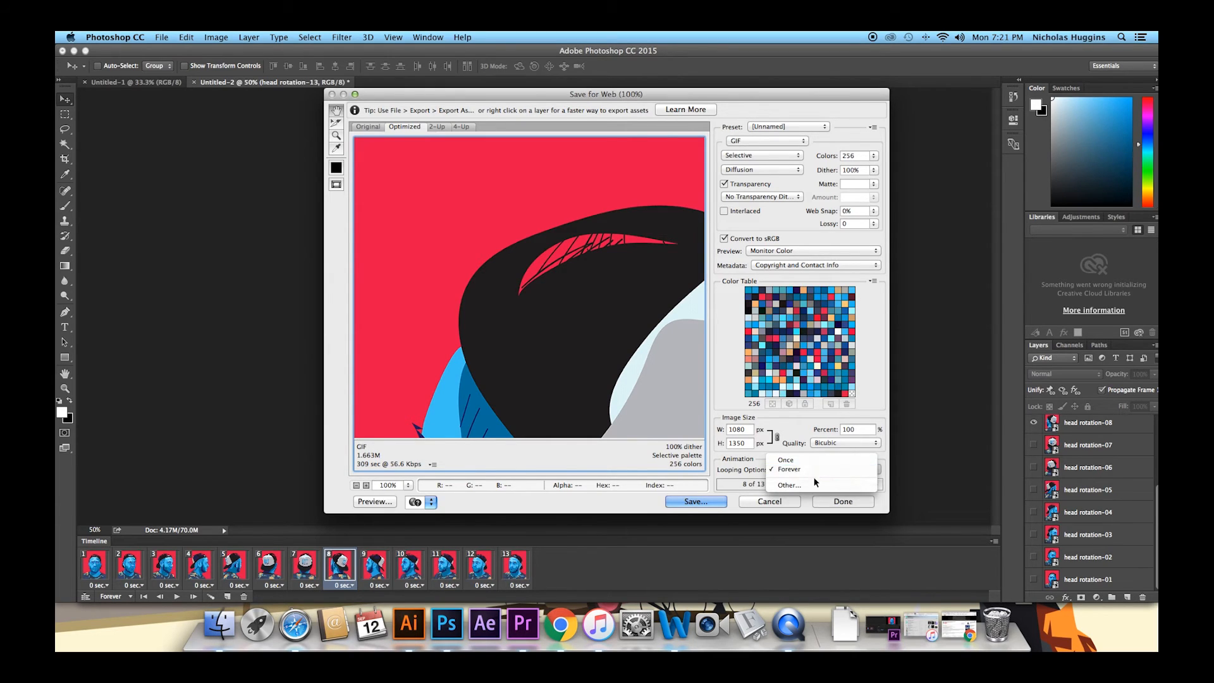
left_click(789, 469)
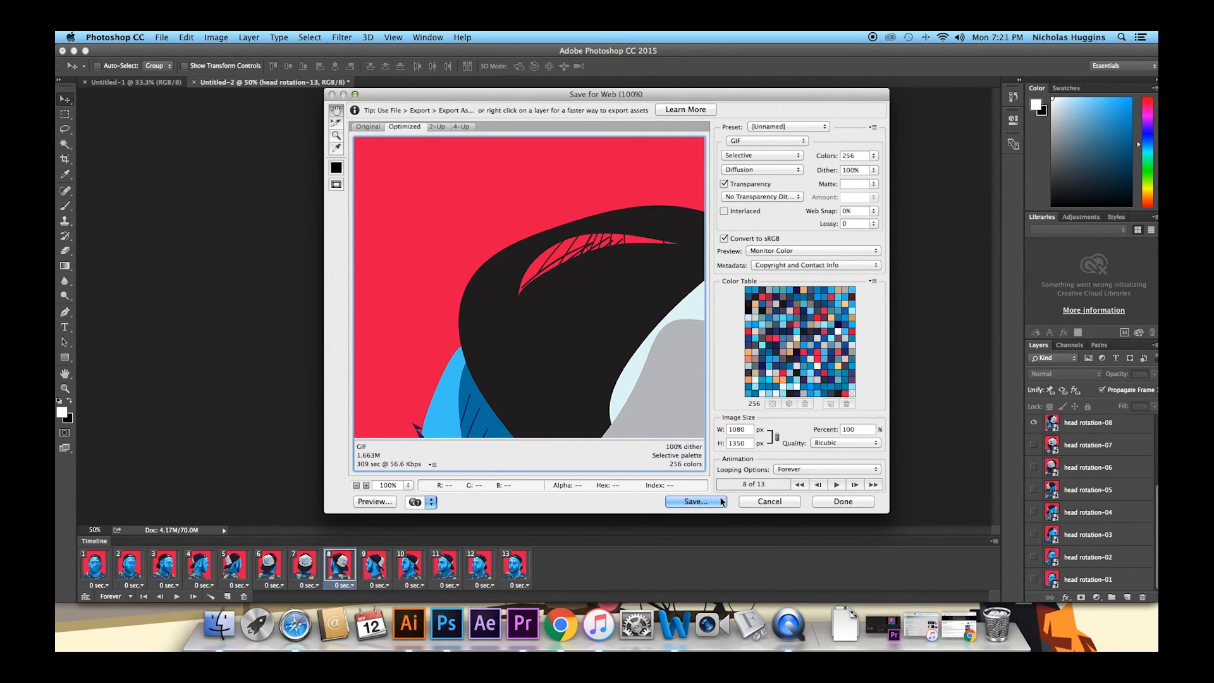
left_click(694, 501)
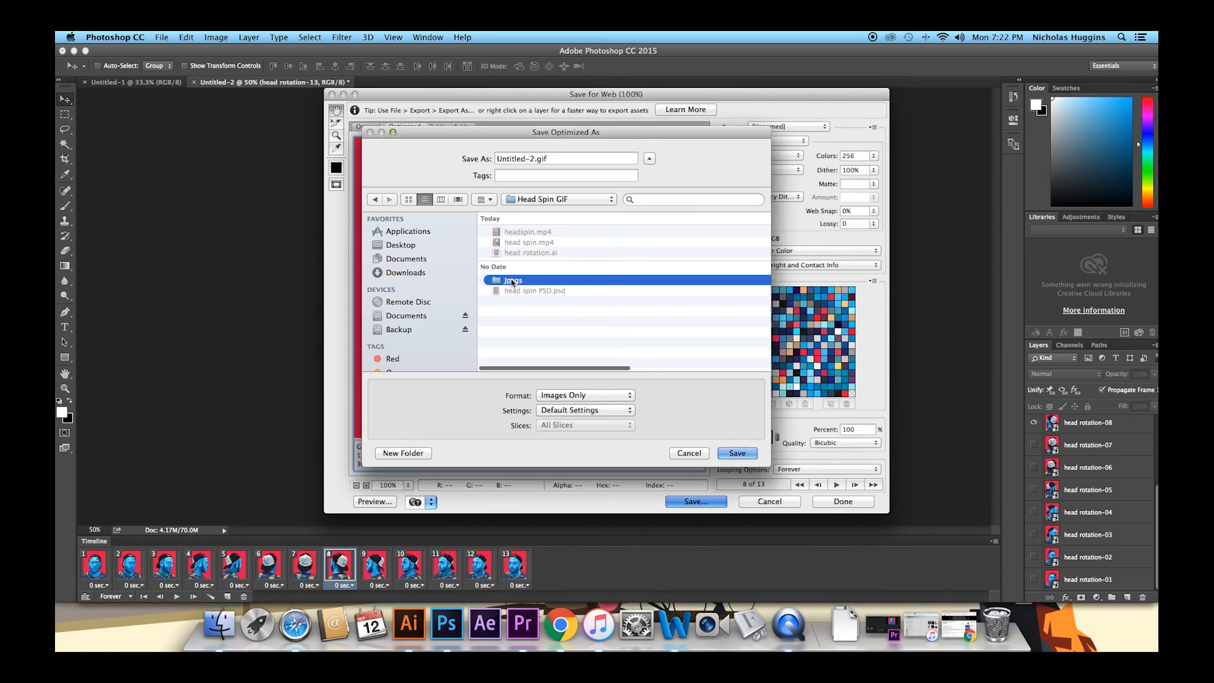
Save the animation as headspin.gif in the Jpegs folder and close the export window.
double_click(513, 280)
type("headspin")
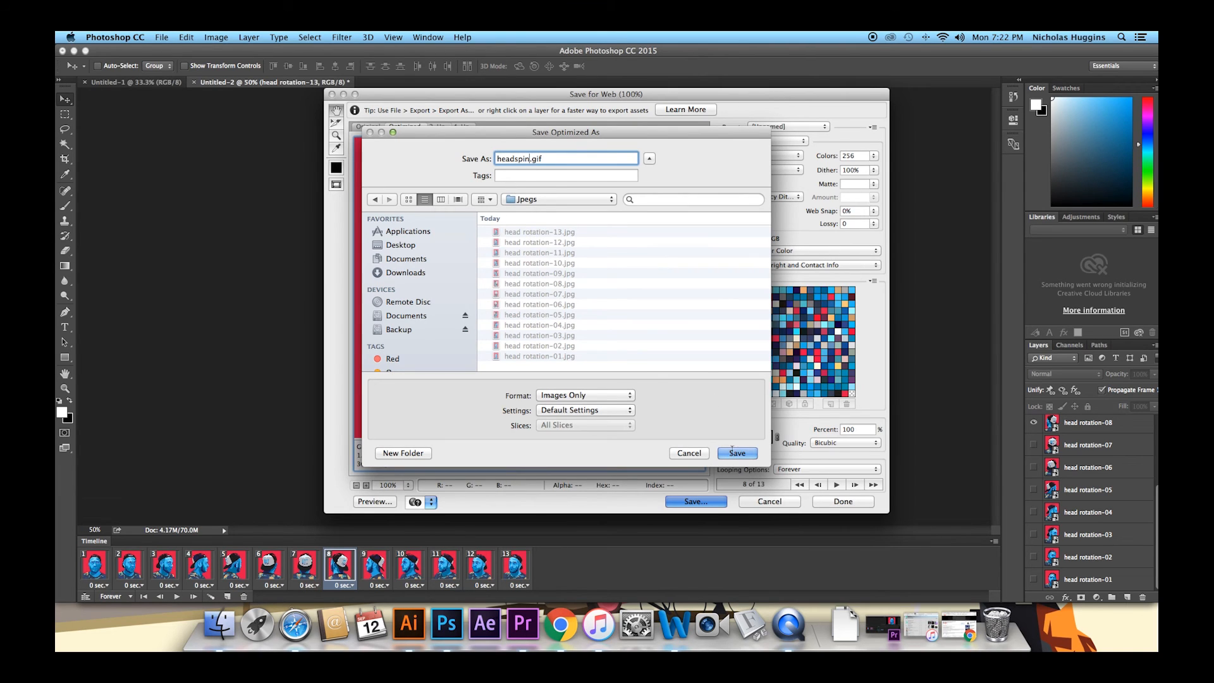
left_click(736, 453)
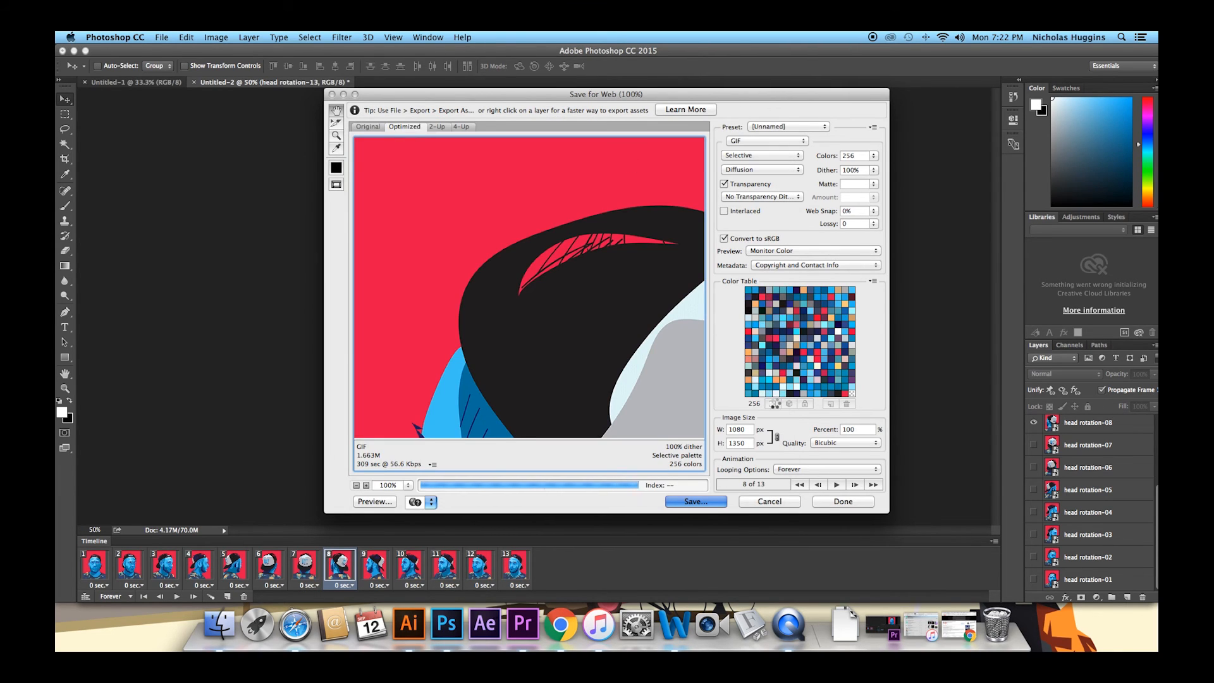
left_click(695, 501)
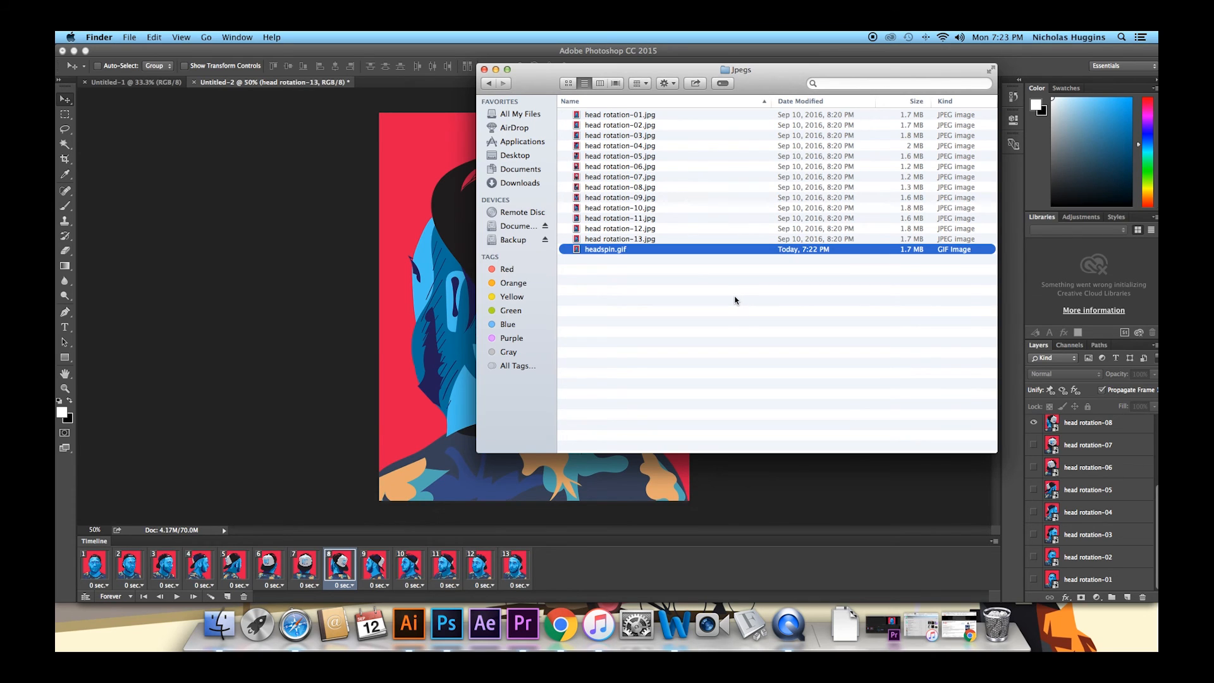